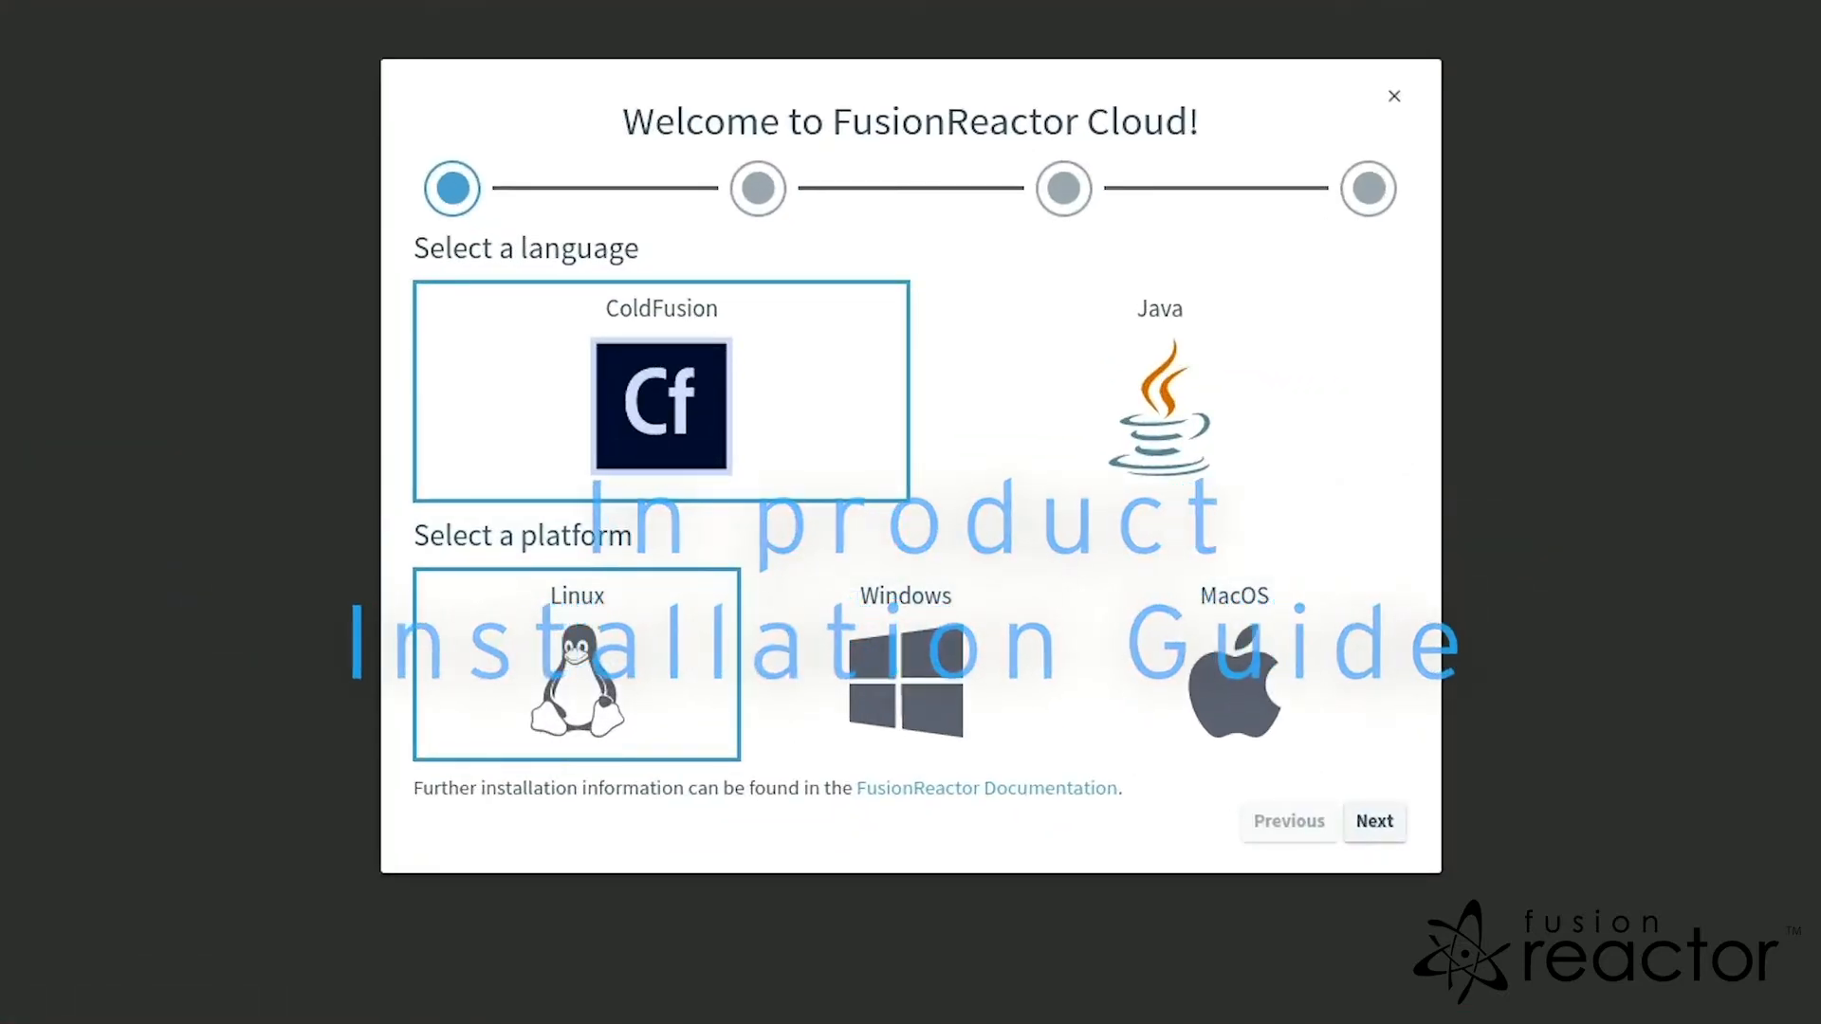
Reach the FusionReactor documentation Quickstart guide from the top-bar ? help menu.
click(1392, 97)
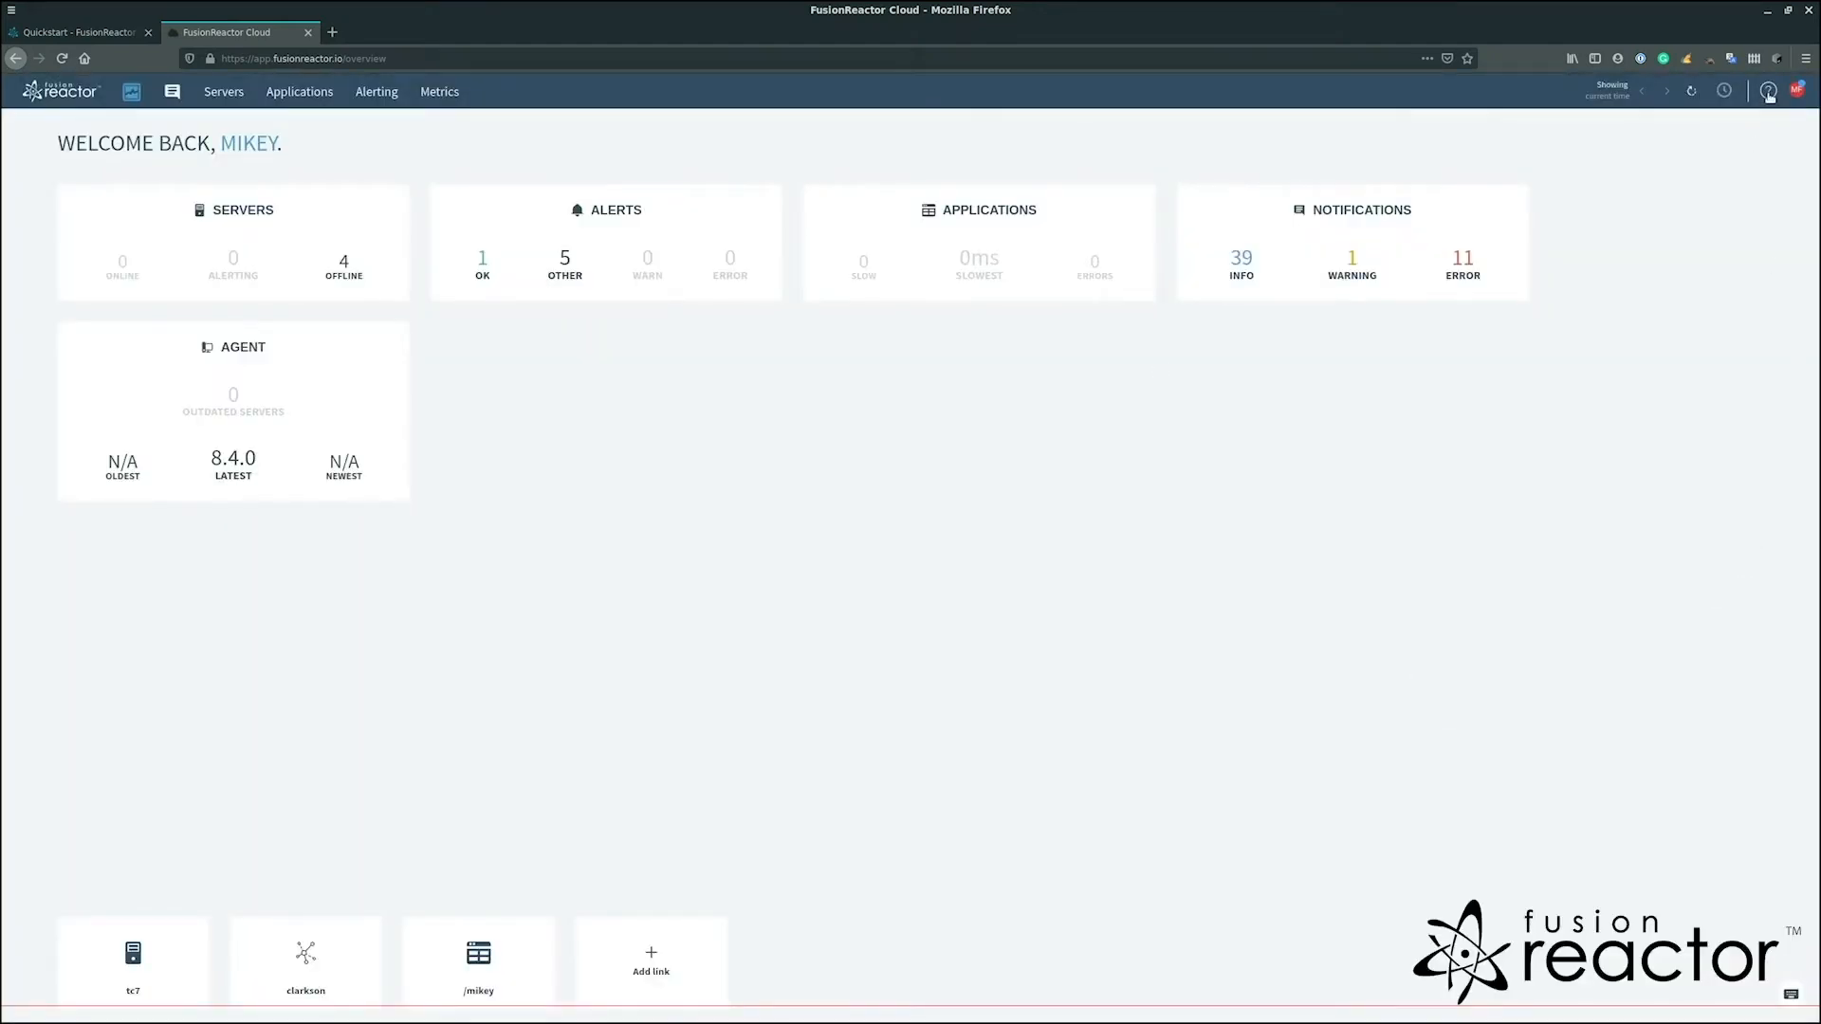
click(1767, 91)
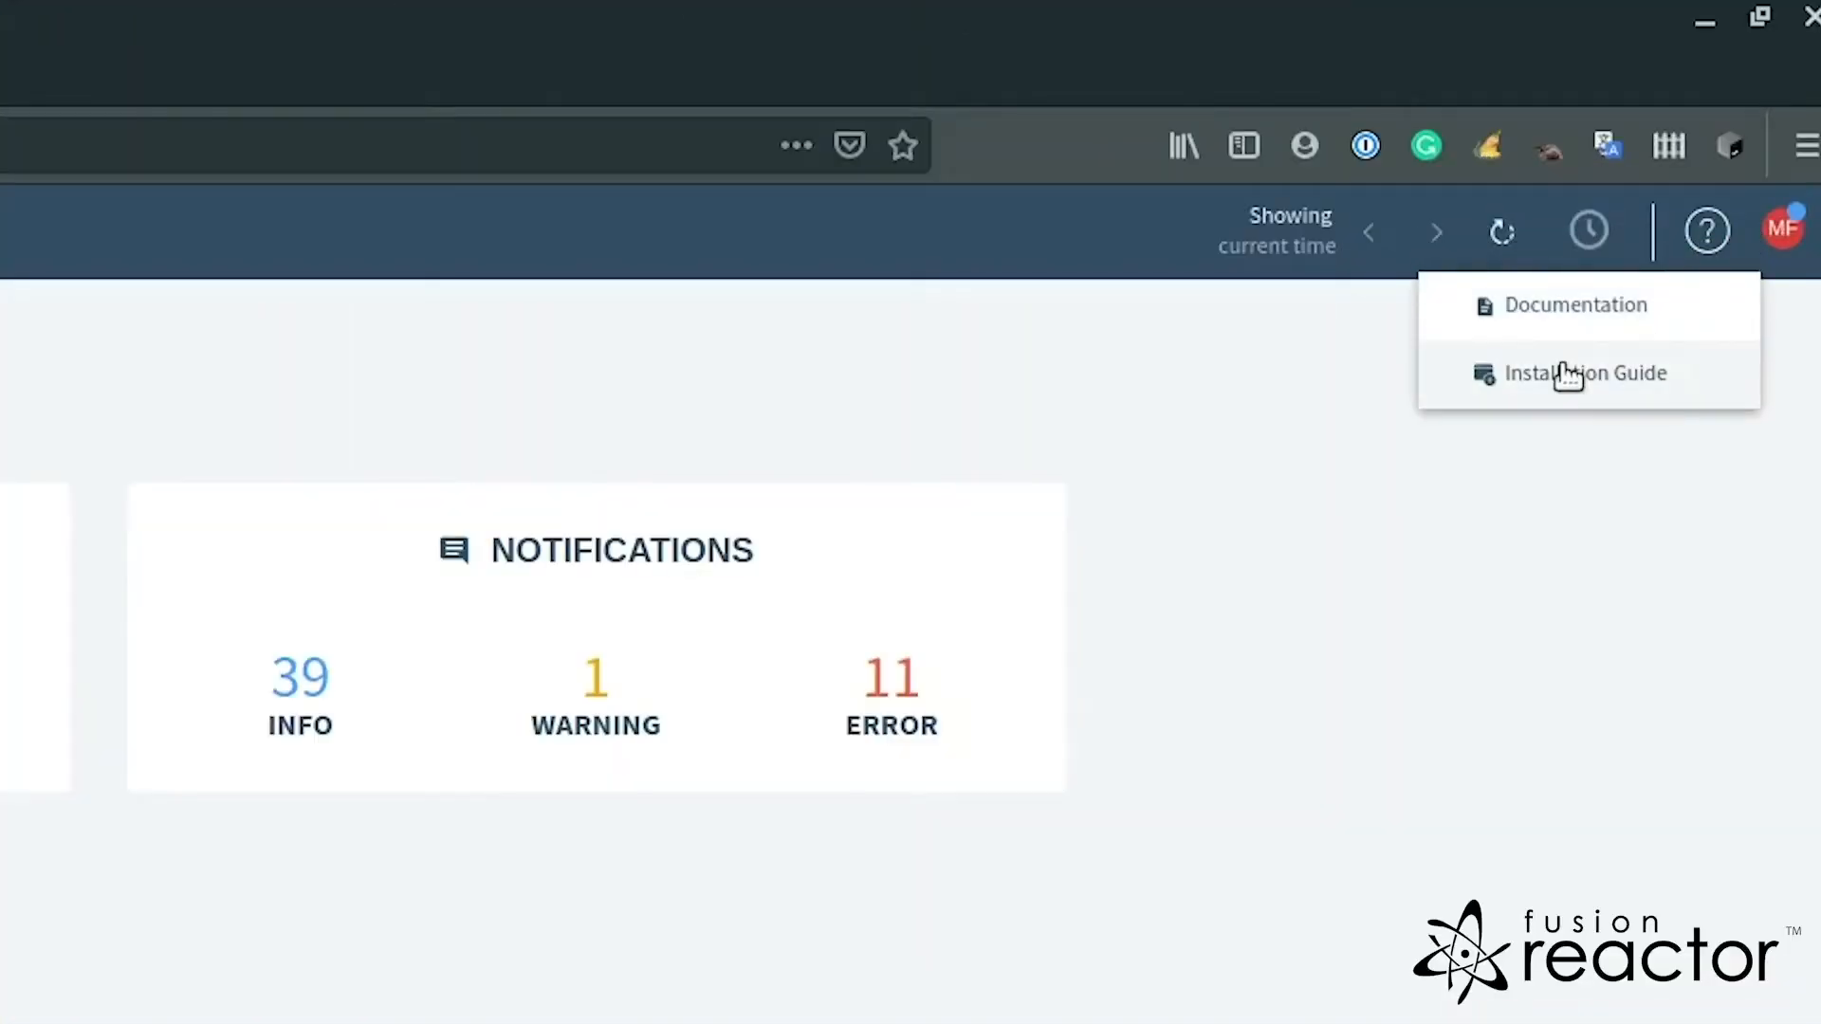
click(1574, 303)
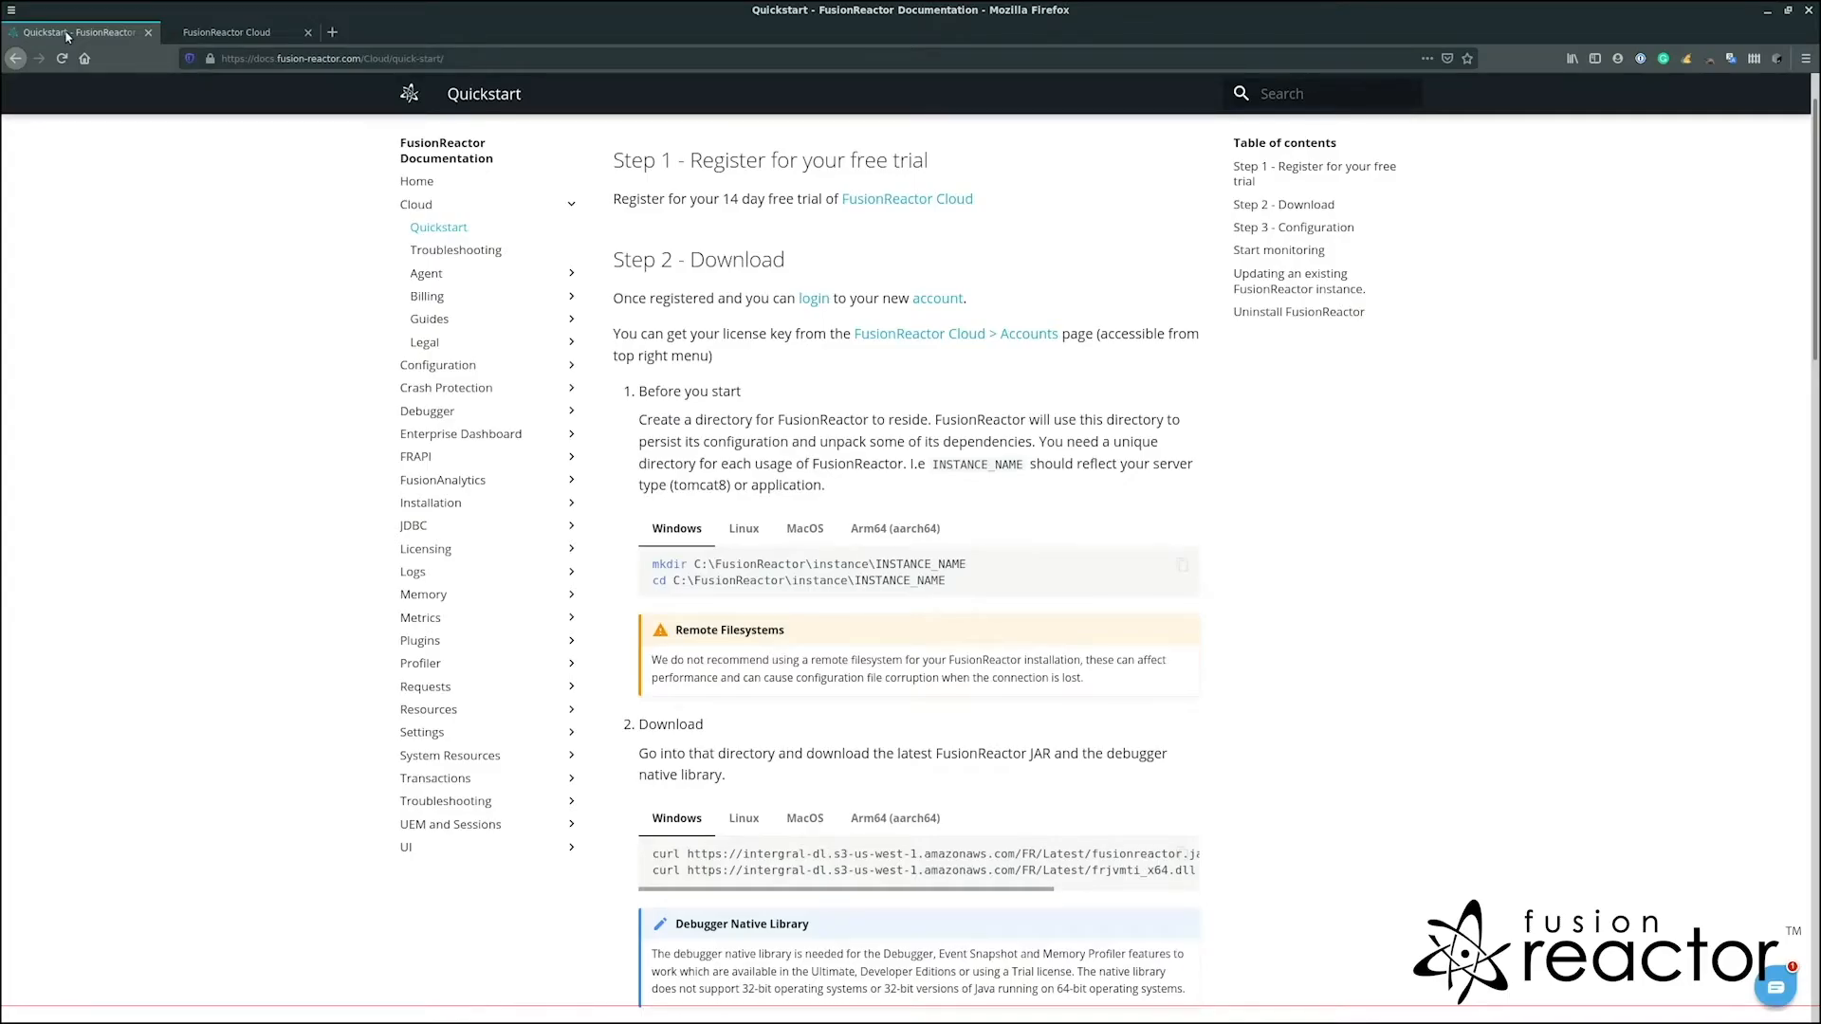
click(226, 32)
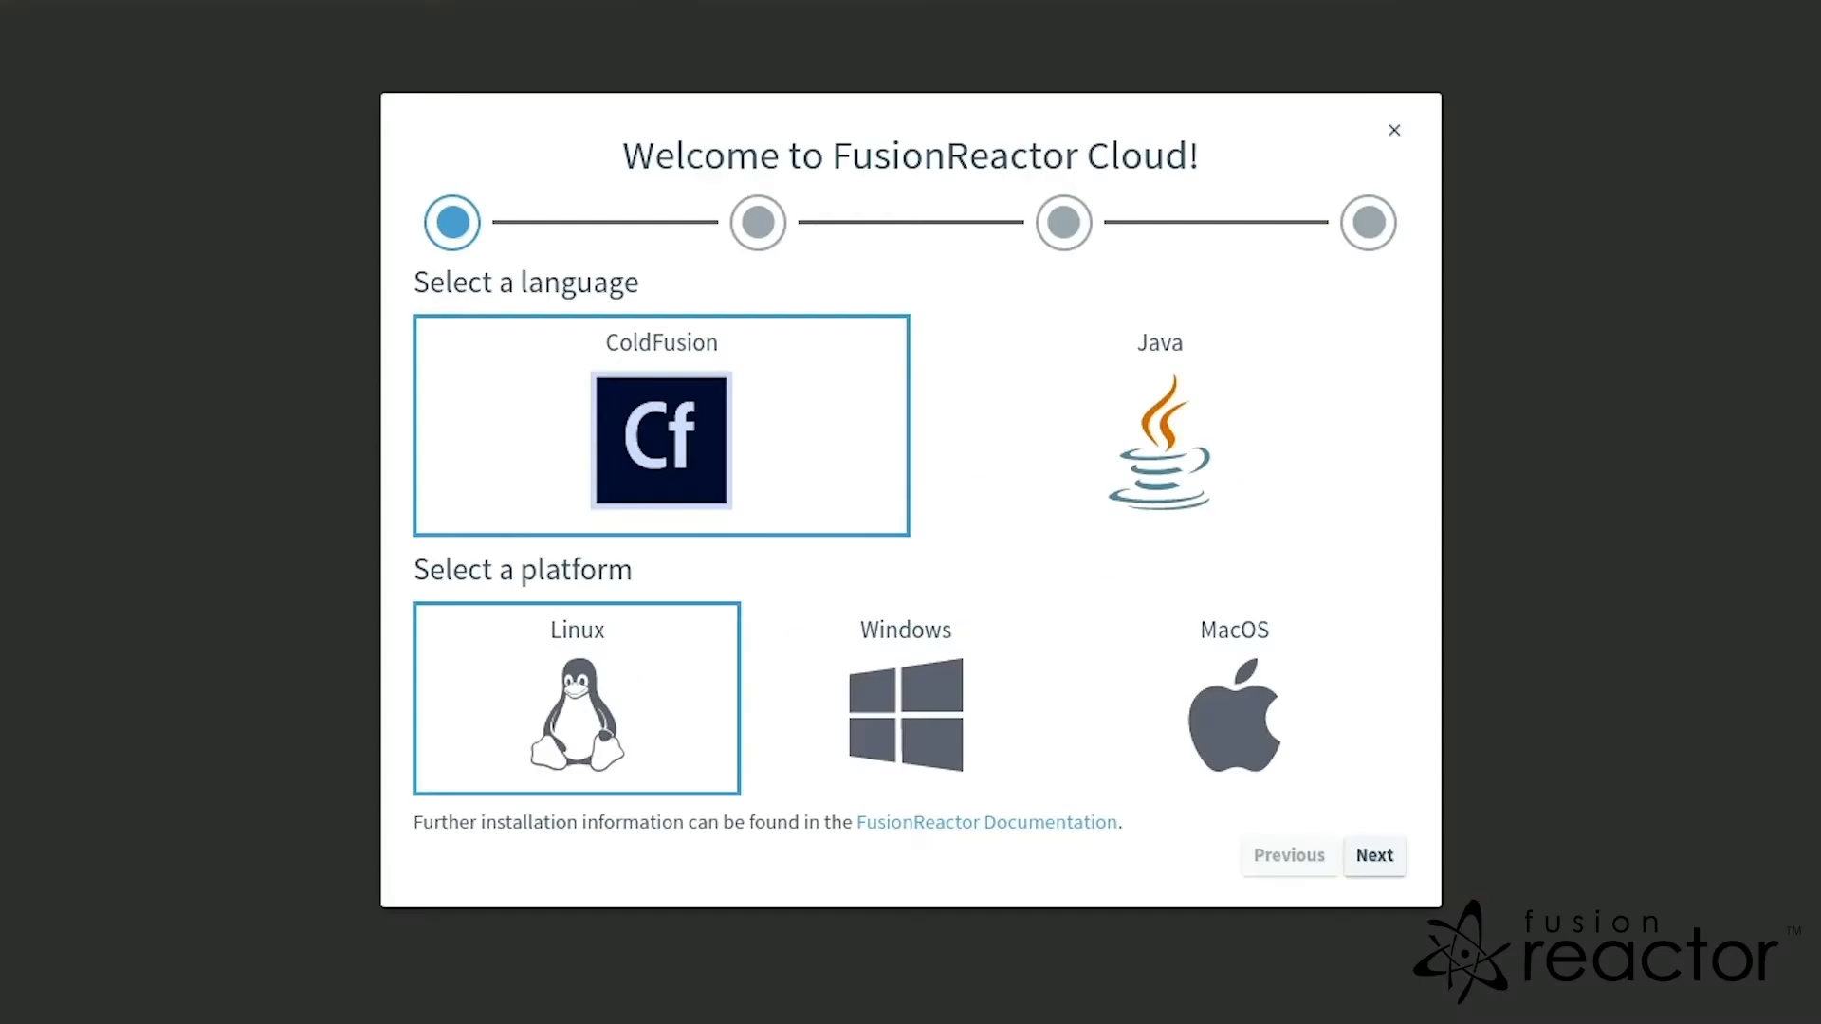
mouse_move(1375, 855)
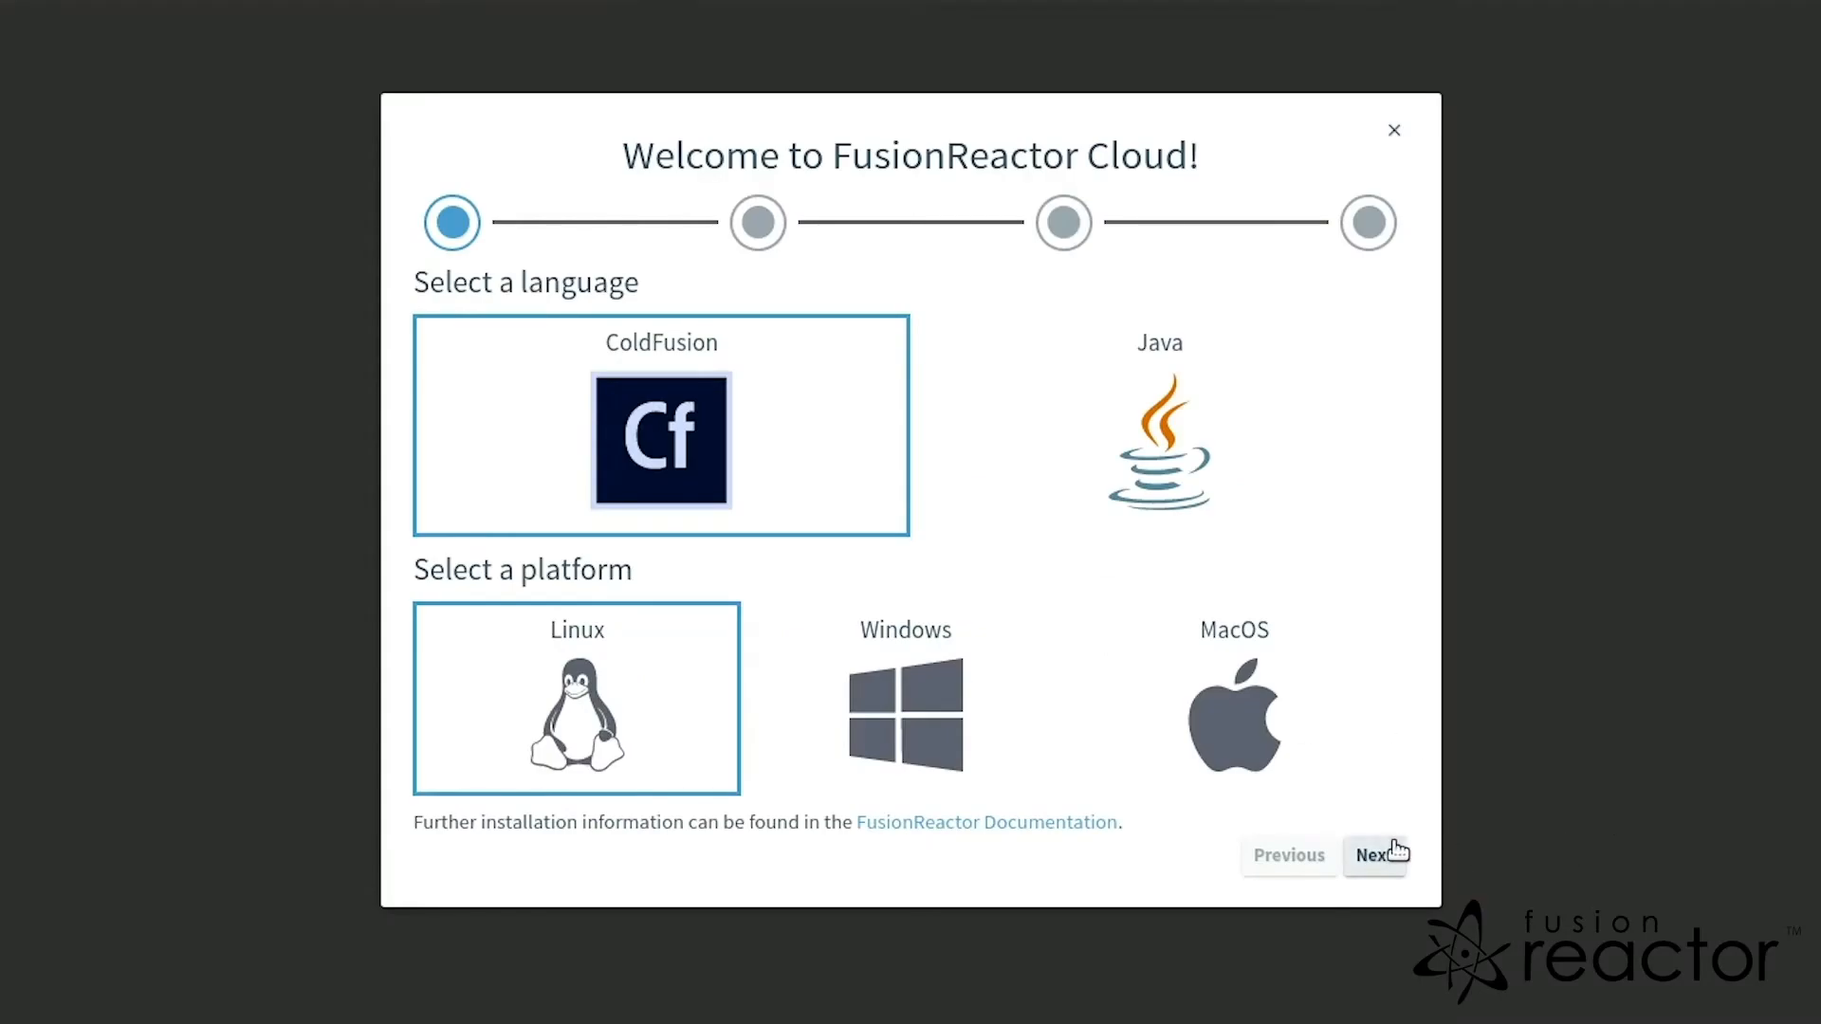
Advance the wizard from ColdFusion on Linux to the Download step.
click(1375, 855)
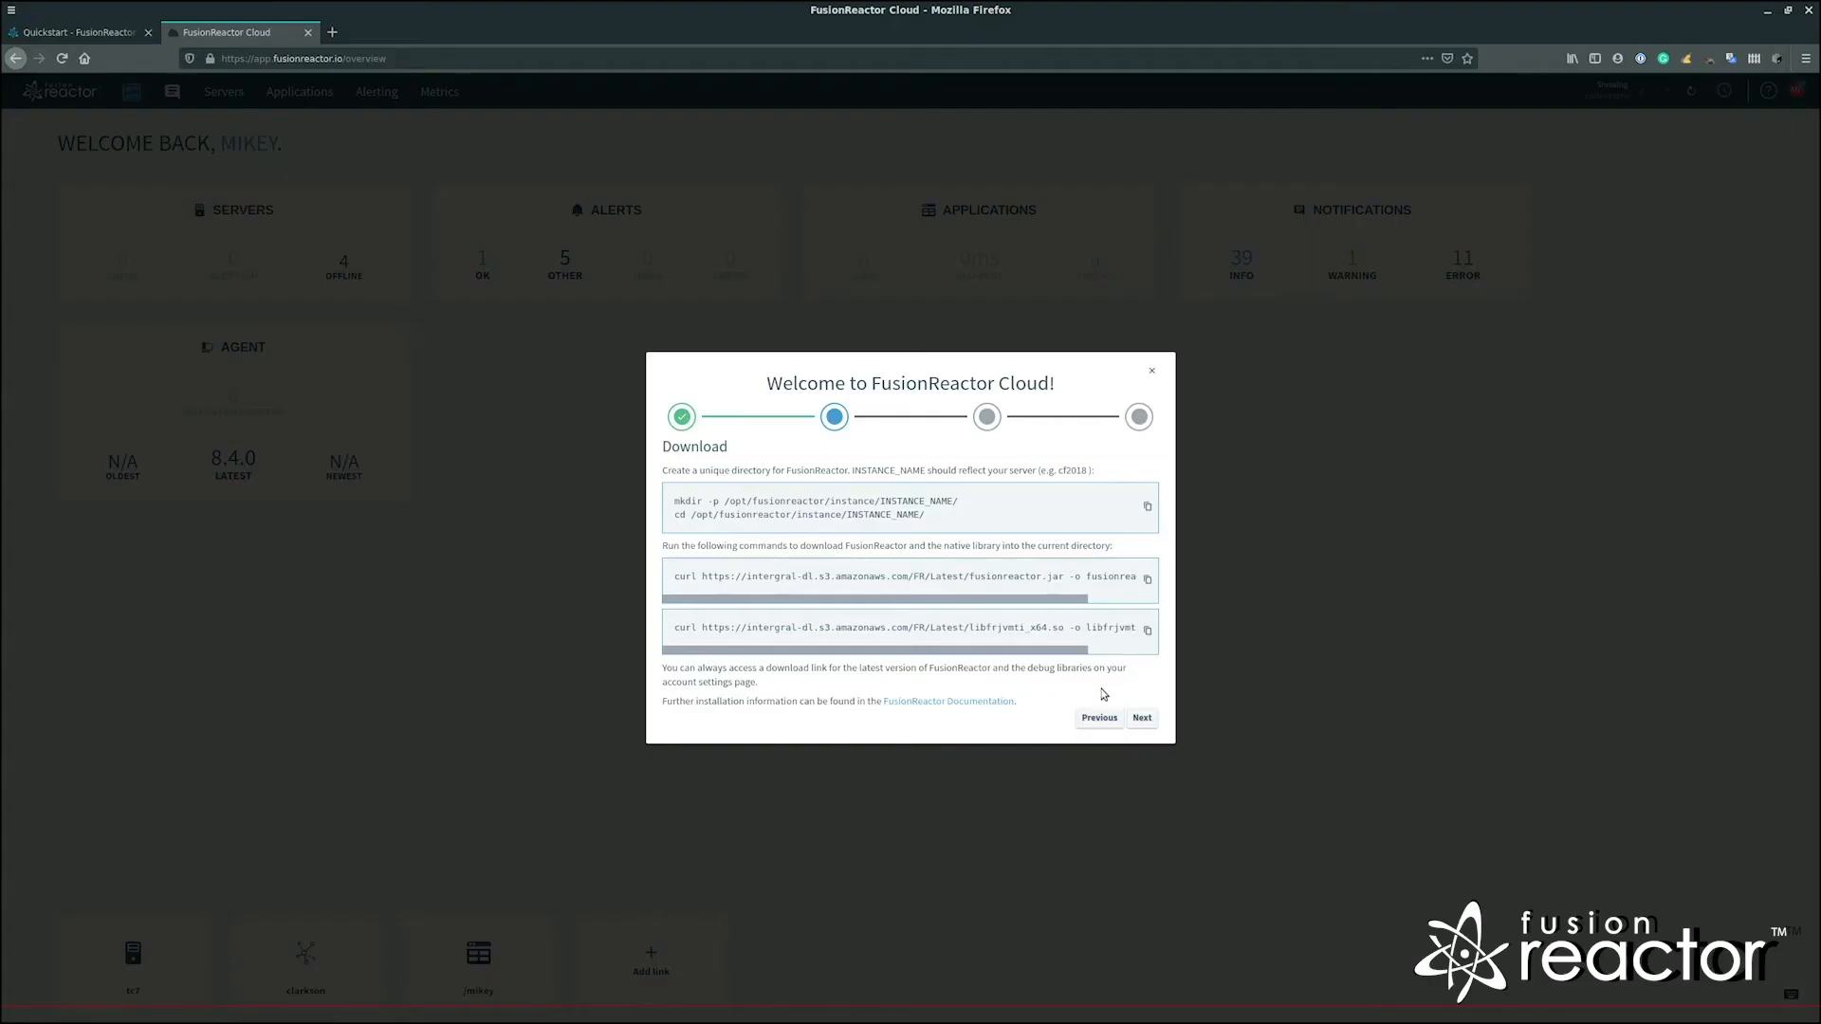
click(1140, 716)
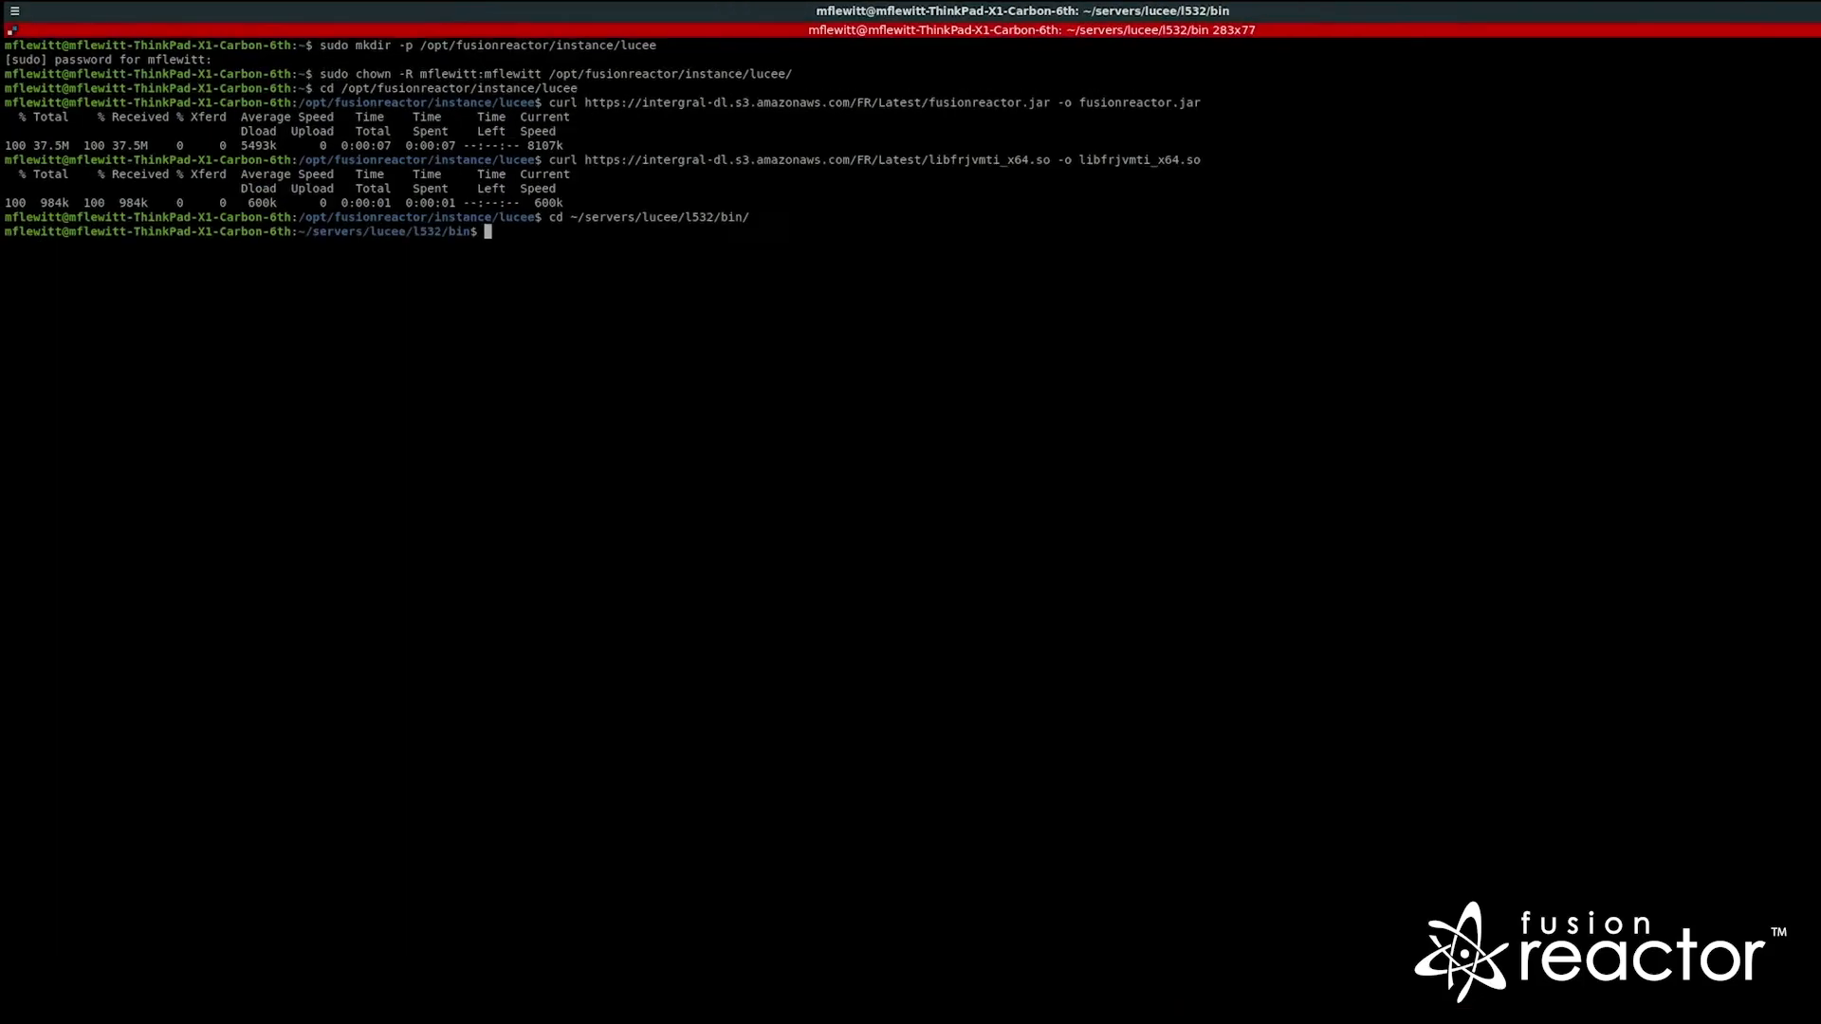
In Lucee's bin folder run ls, create setenv.sh with touch and edit it in vi.
text(ls)
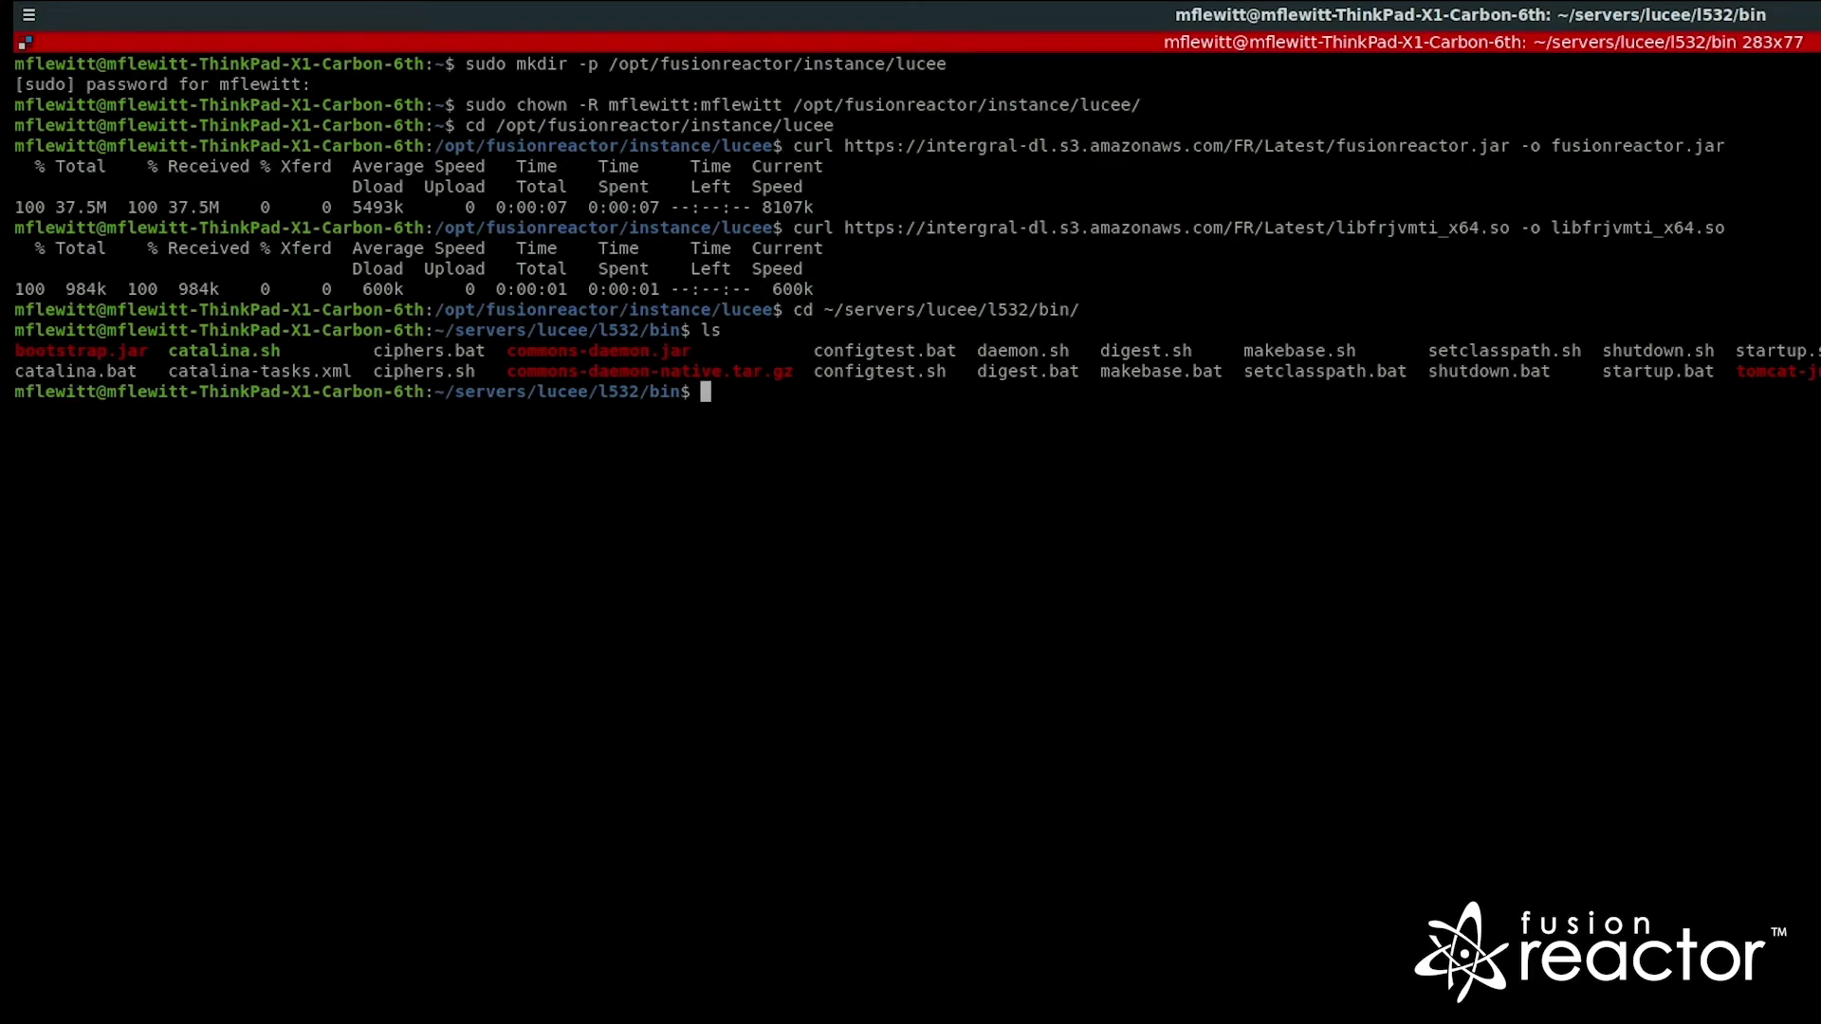
text(touch setenv.sh)
text(./catalina.sh stop)
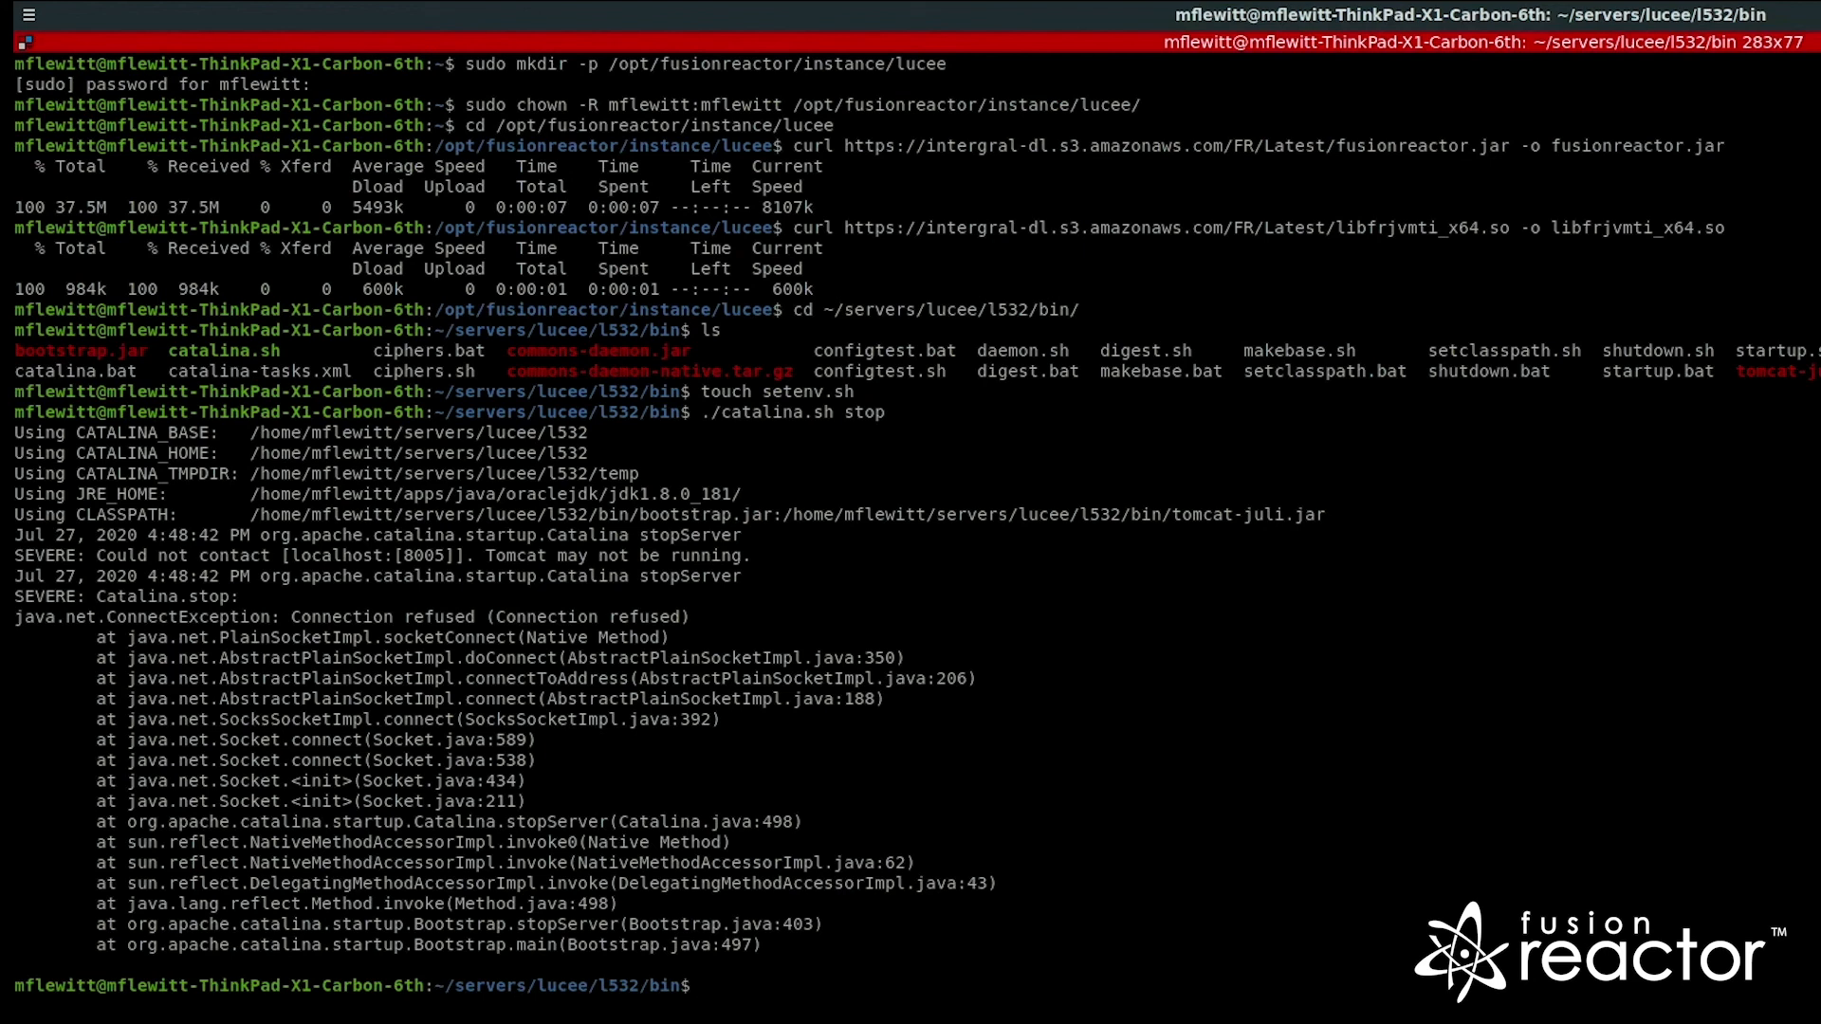
text(vi setenv.sh)
text(export JAV)
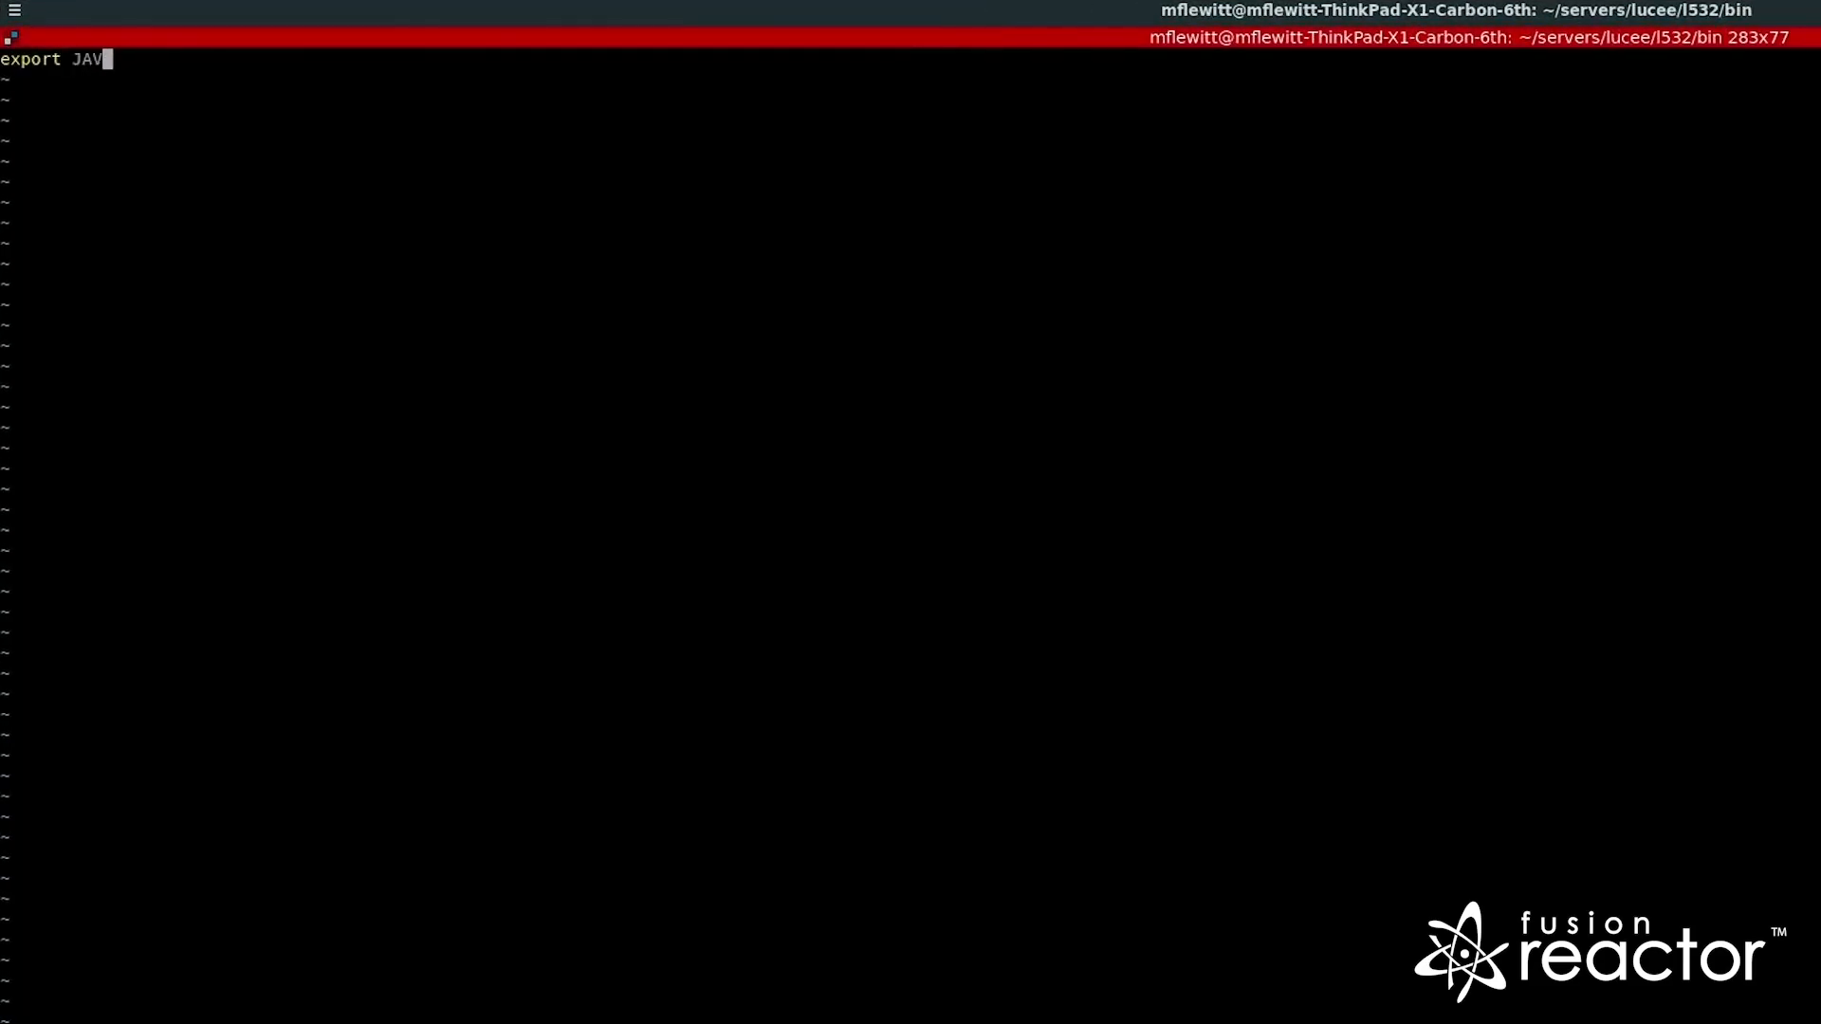
Write export JAVA_OPTS with -javaagent fusionreactor.jar=address=8088 and -agentpath libfrjvmti_x64.so under /opt/fusionreactor/instance.
text(A_OPTS="$JAVA_OPTS)
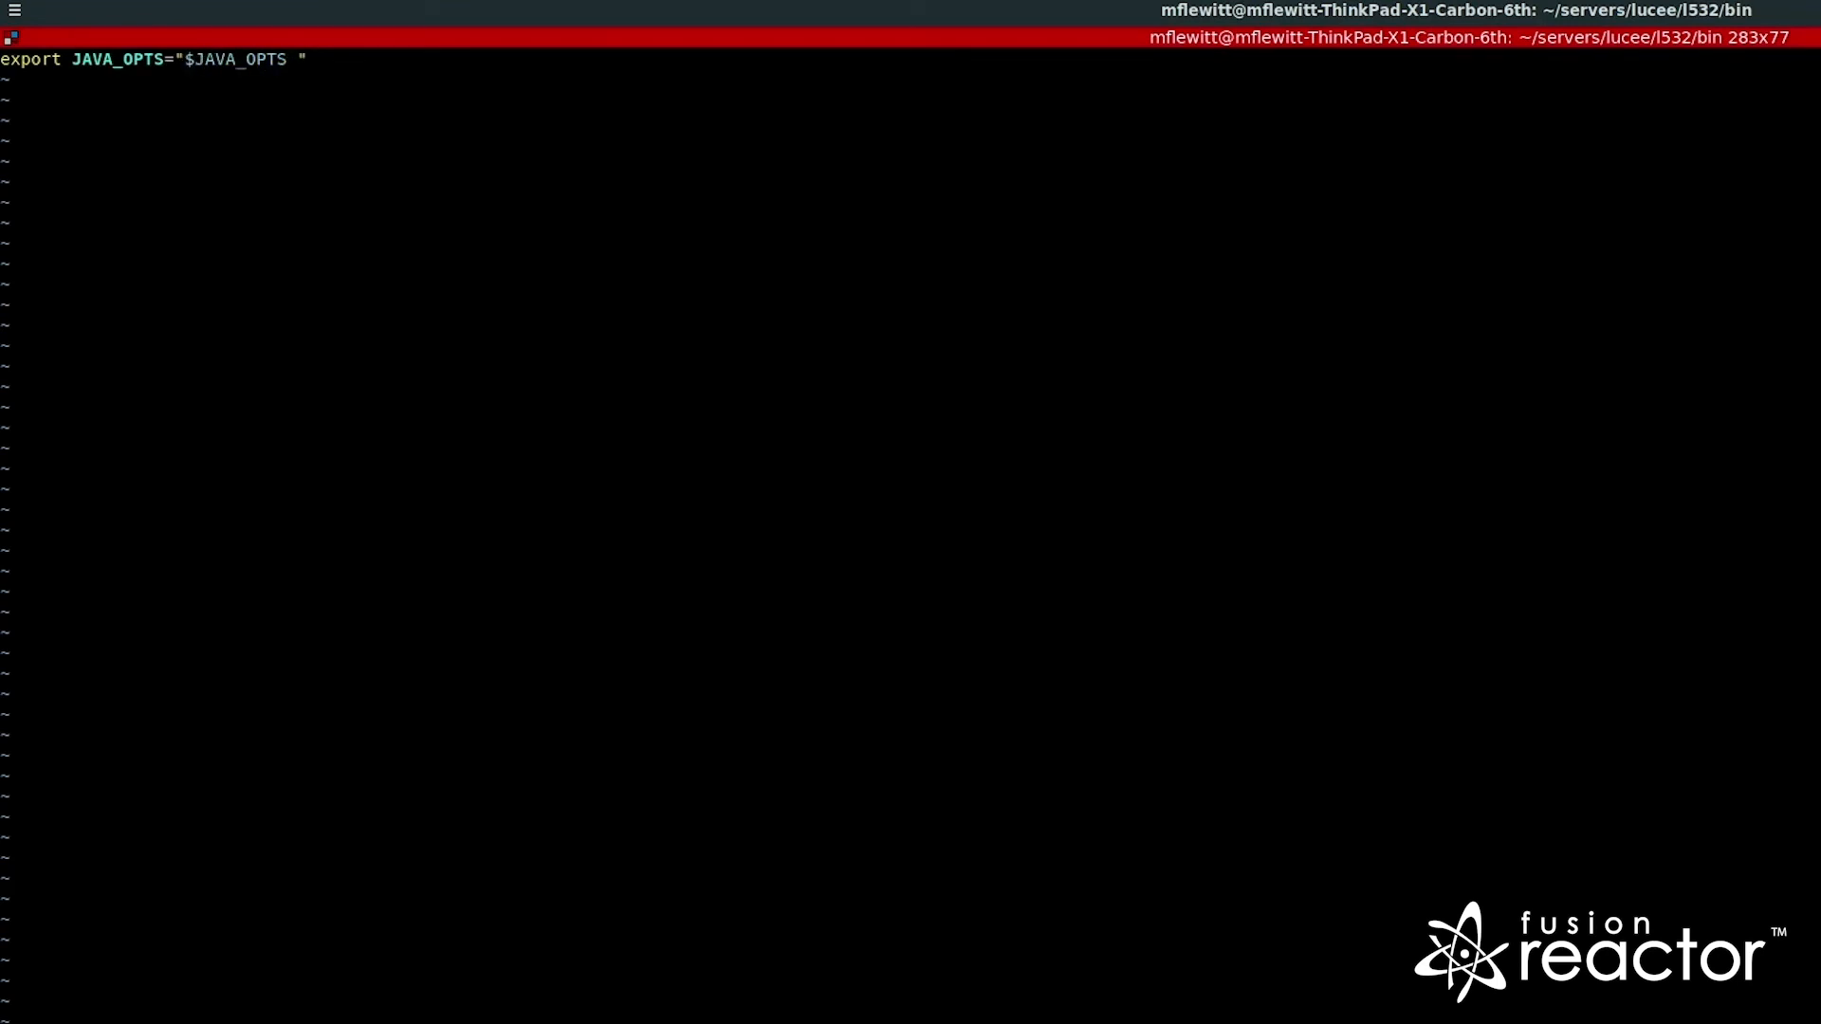
text(-javaagent:/opt/fusionreactor/instance/INSTANCE_NAME/fusionreactor.jar=address=8088)
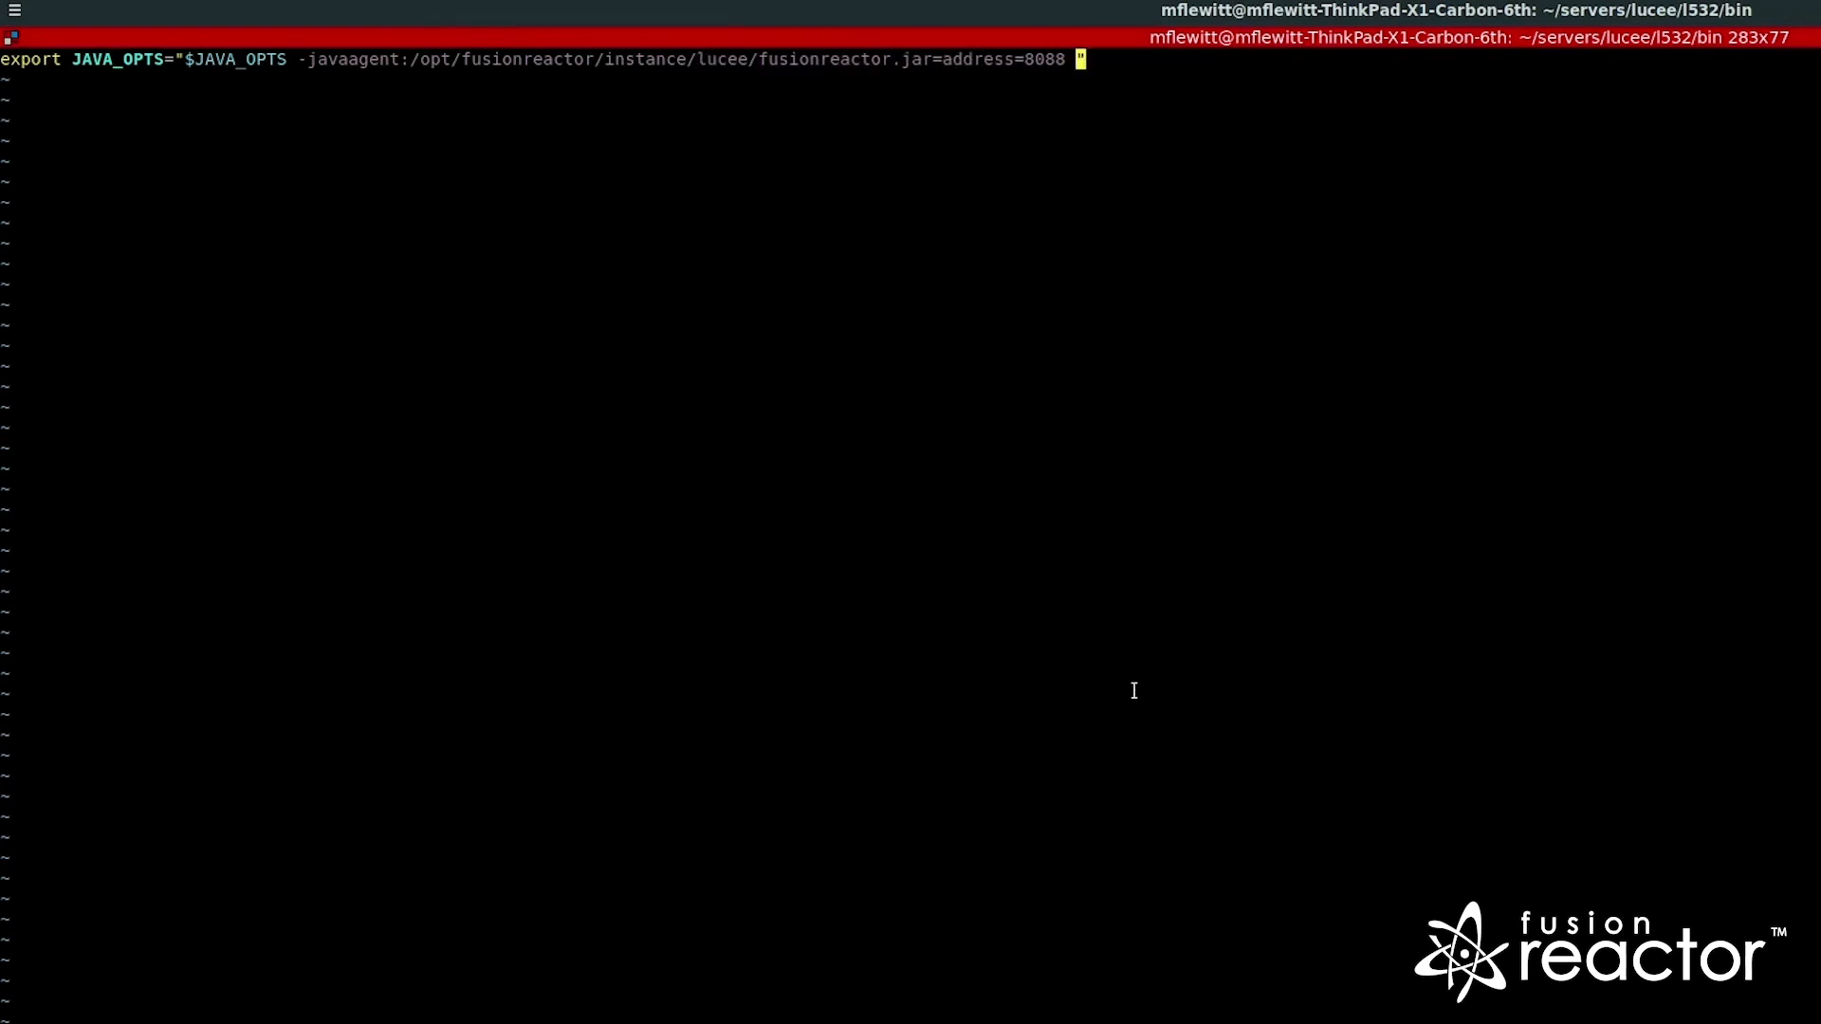
text(-agentpath:/opt/fusionreactor/instance/INSTANCE_/libfrjvmti_x64.so)
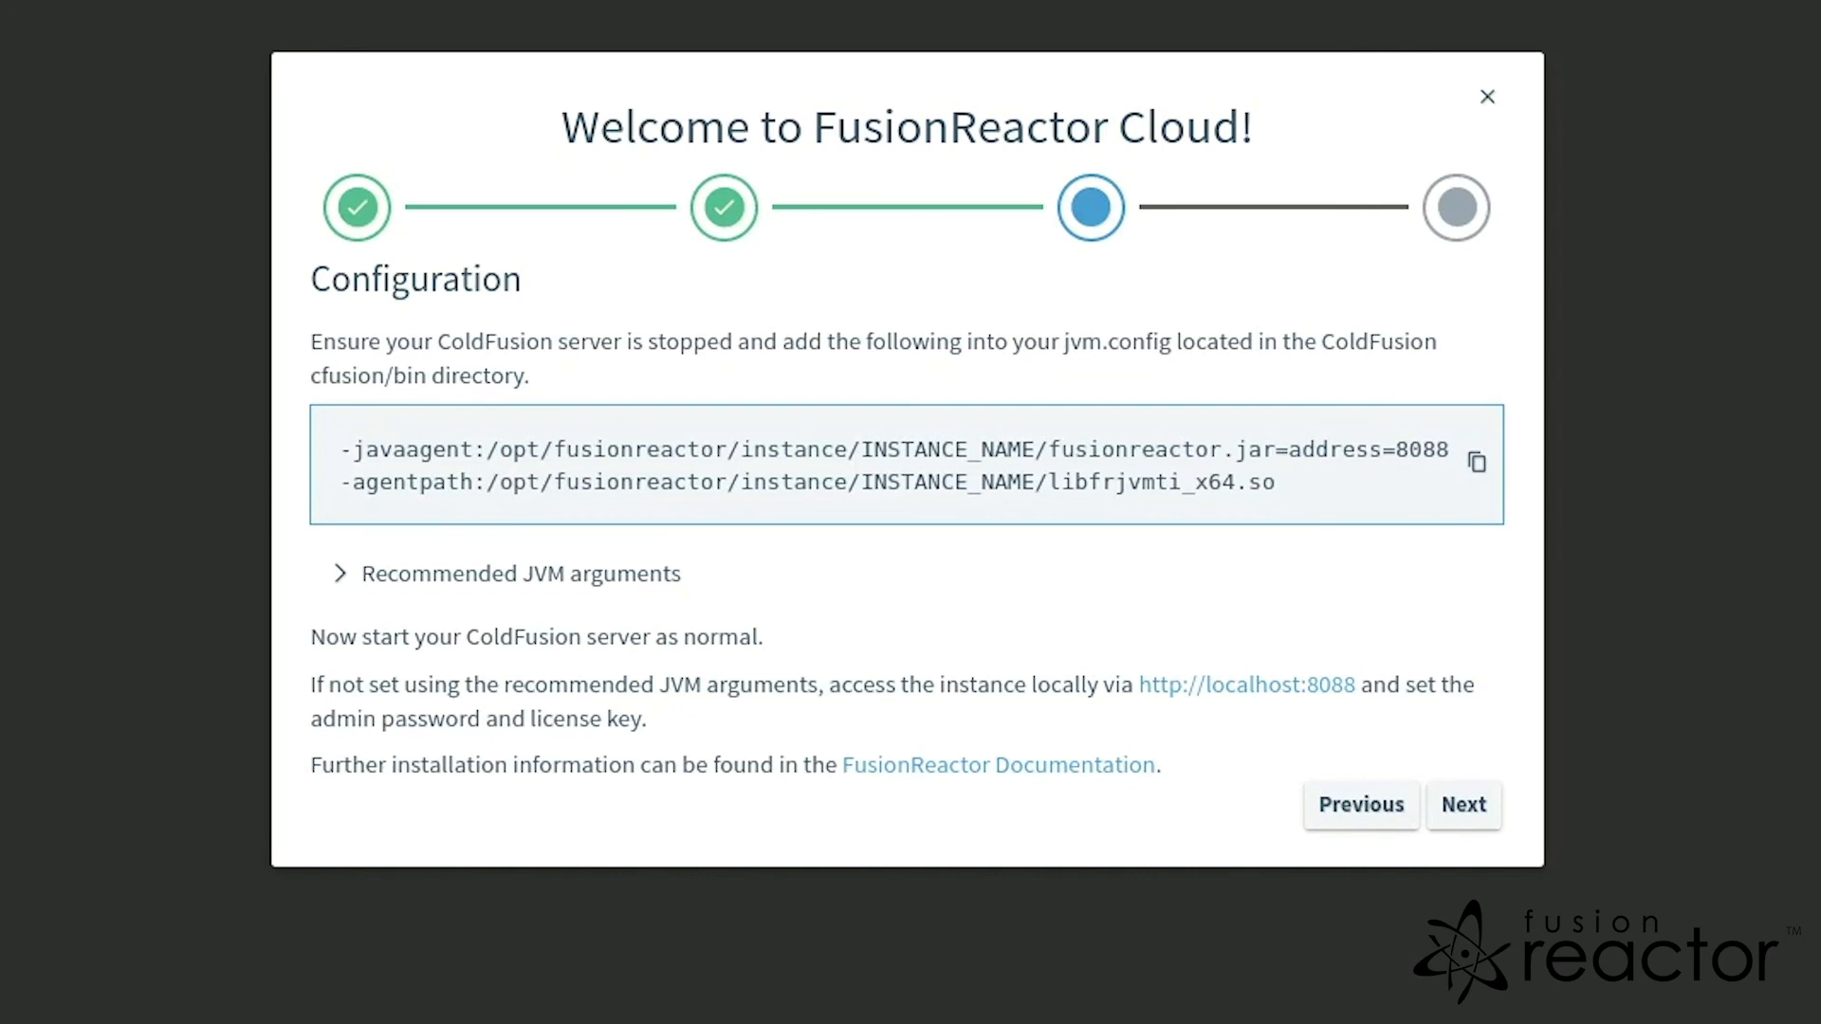
mouse_move(1462, 804)
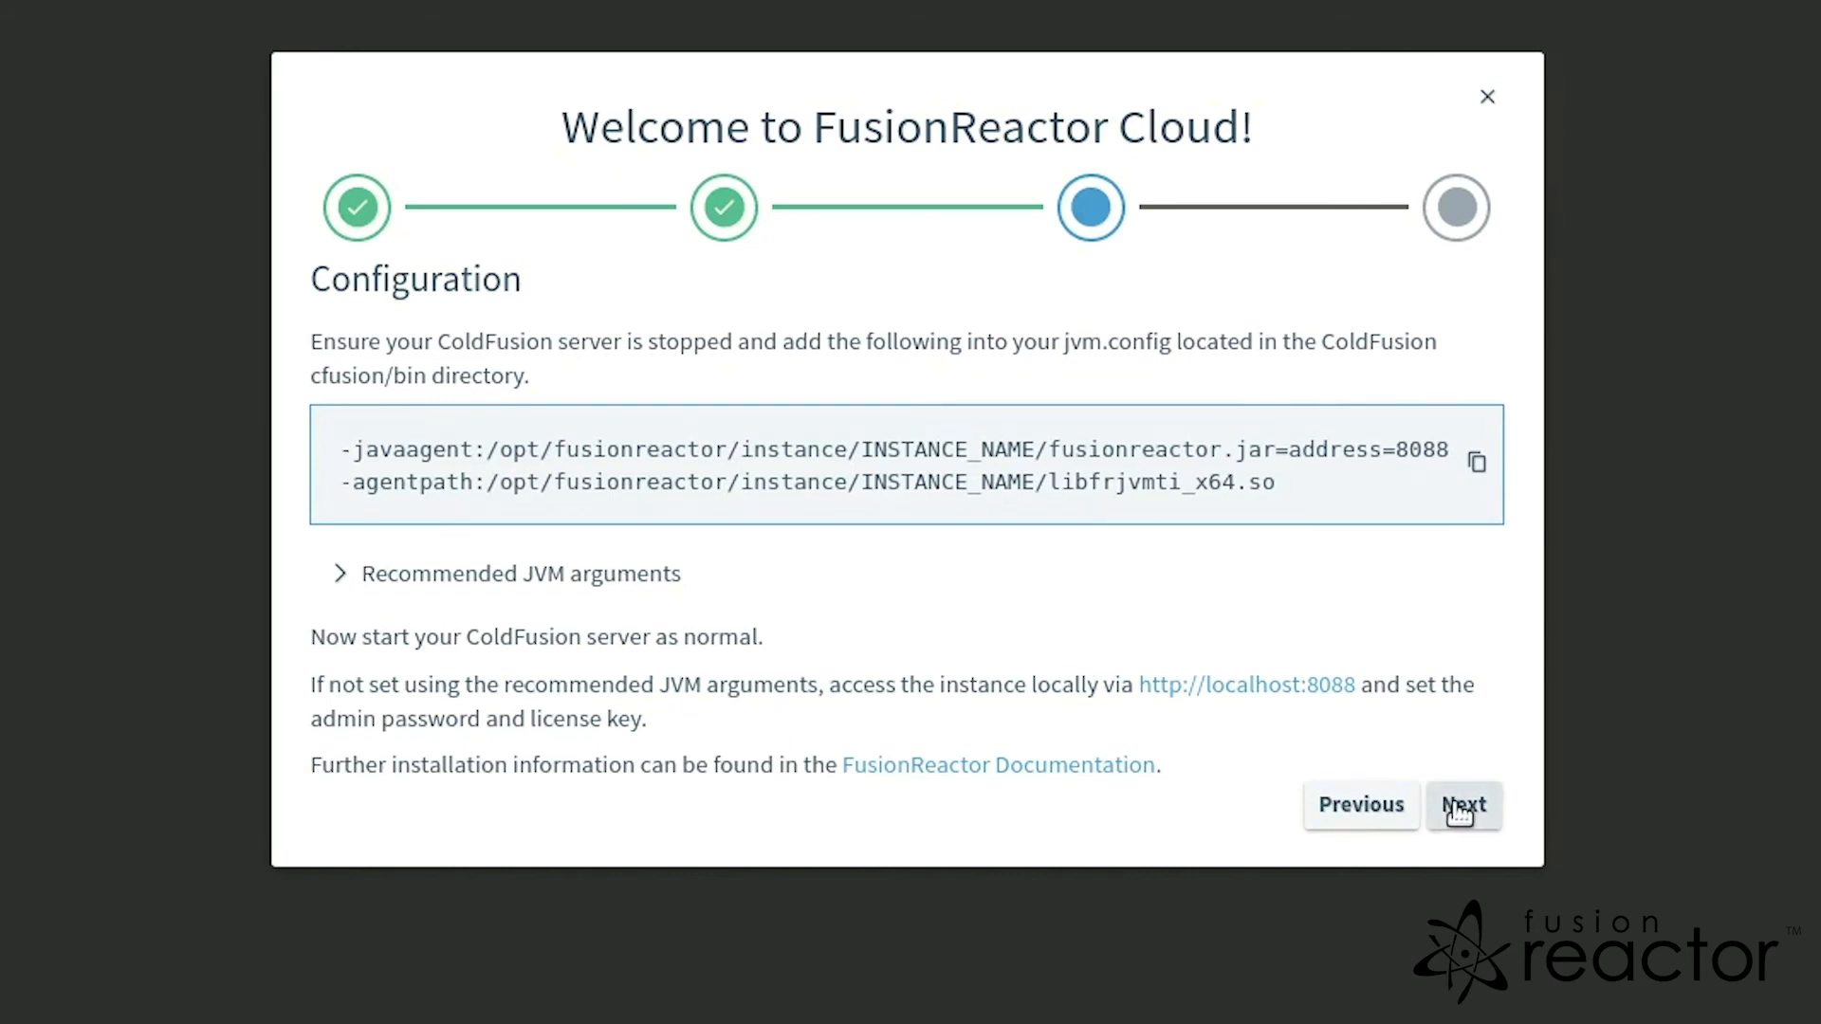
Finish the setup wizard and see the lucee server listed online.
click(1462, 804)
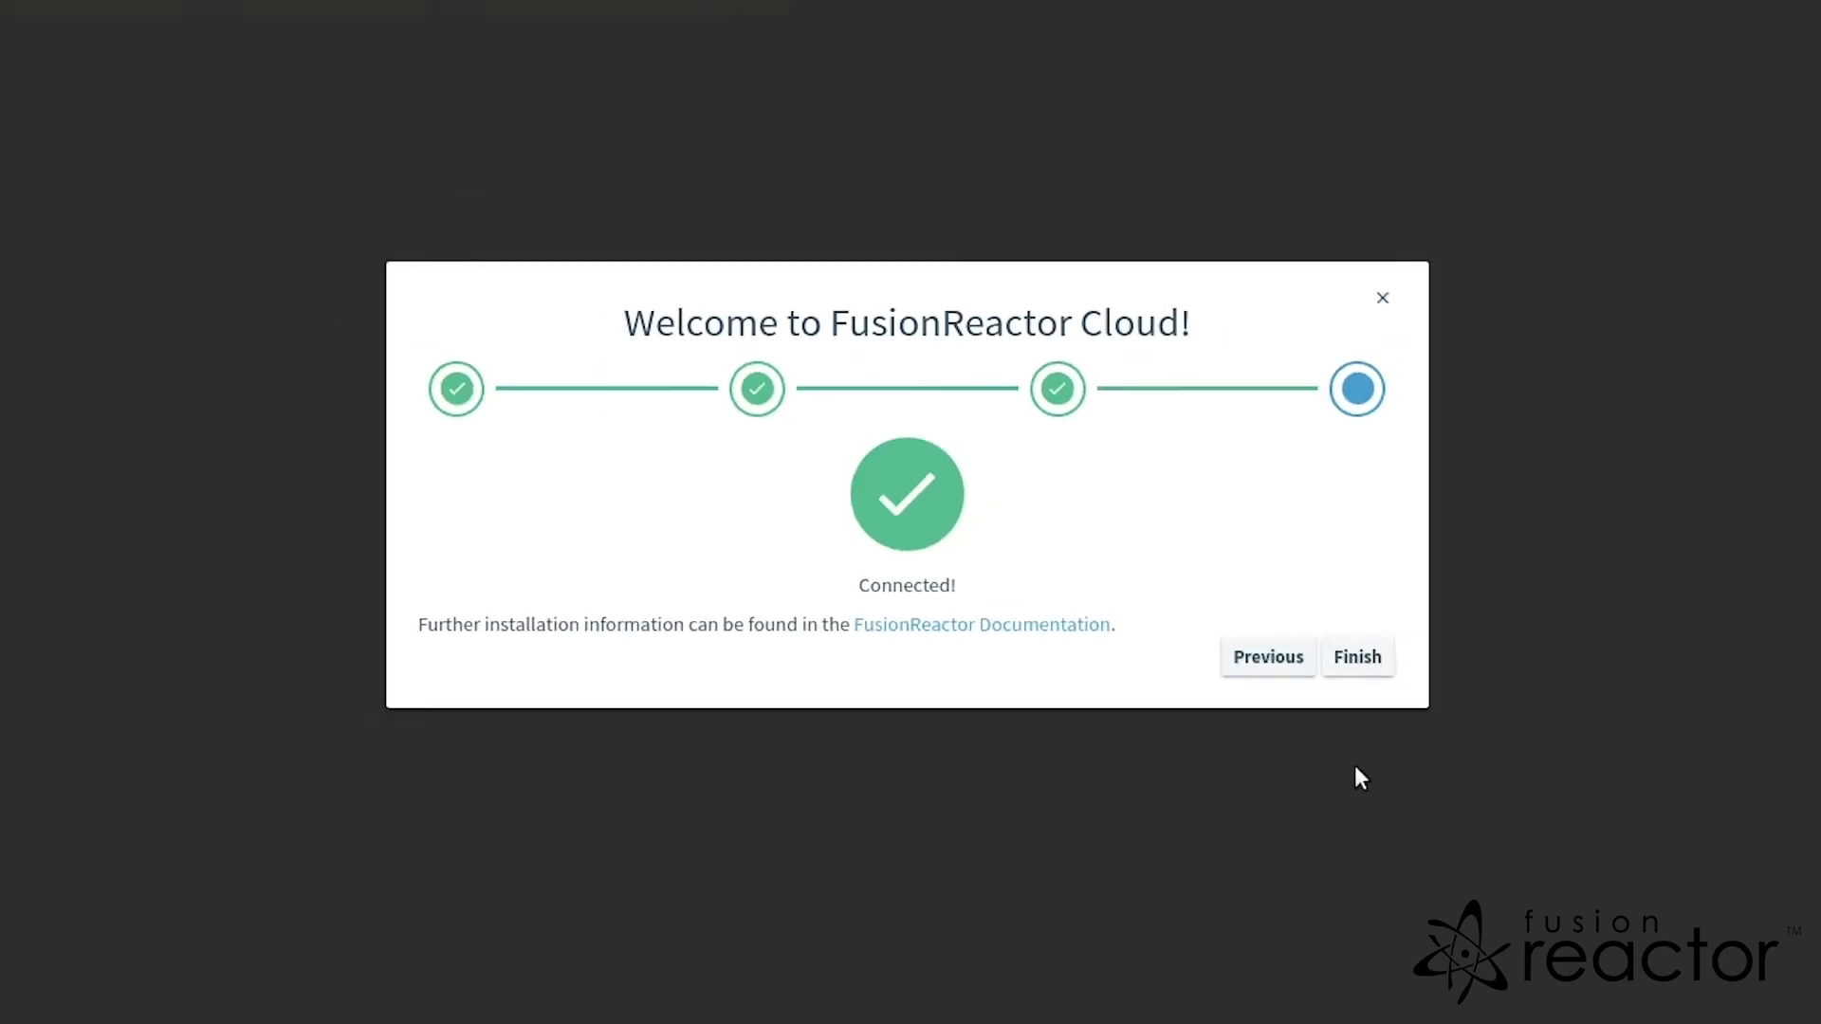
click(1354, 658)
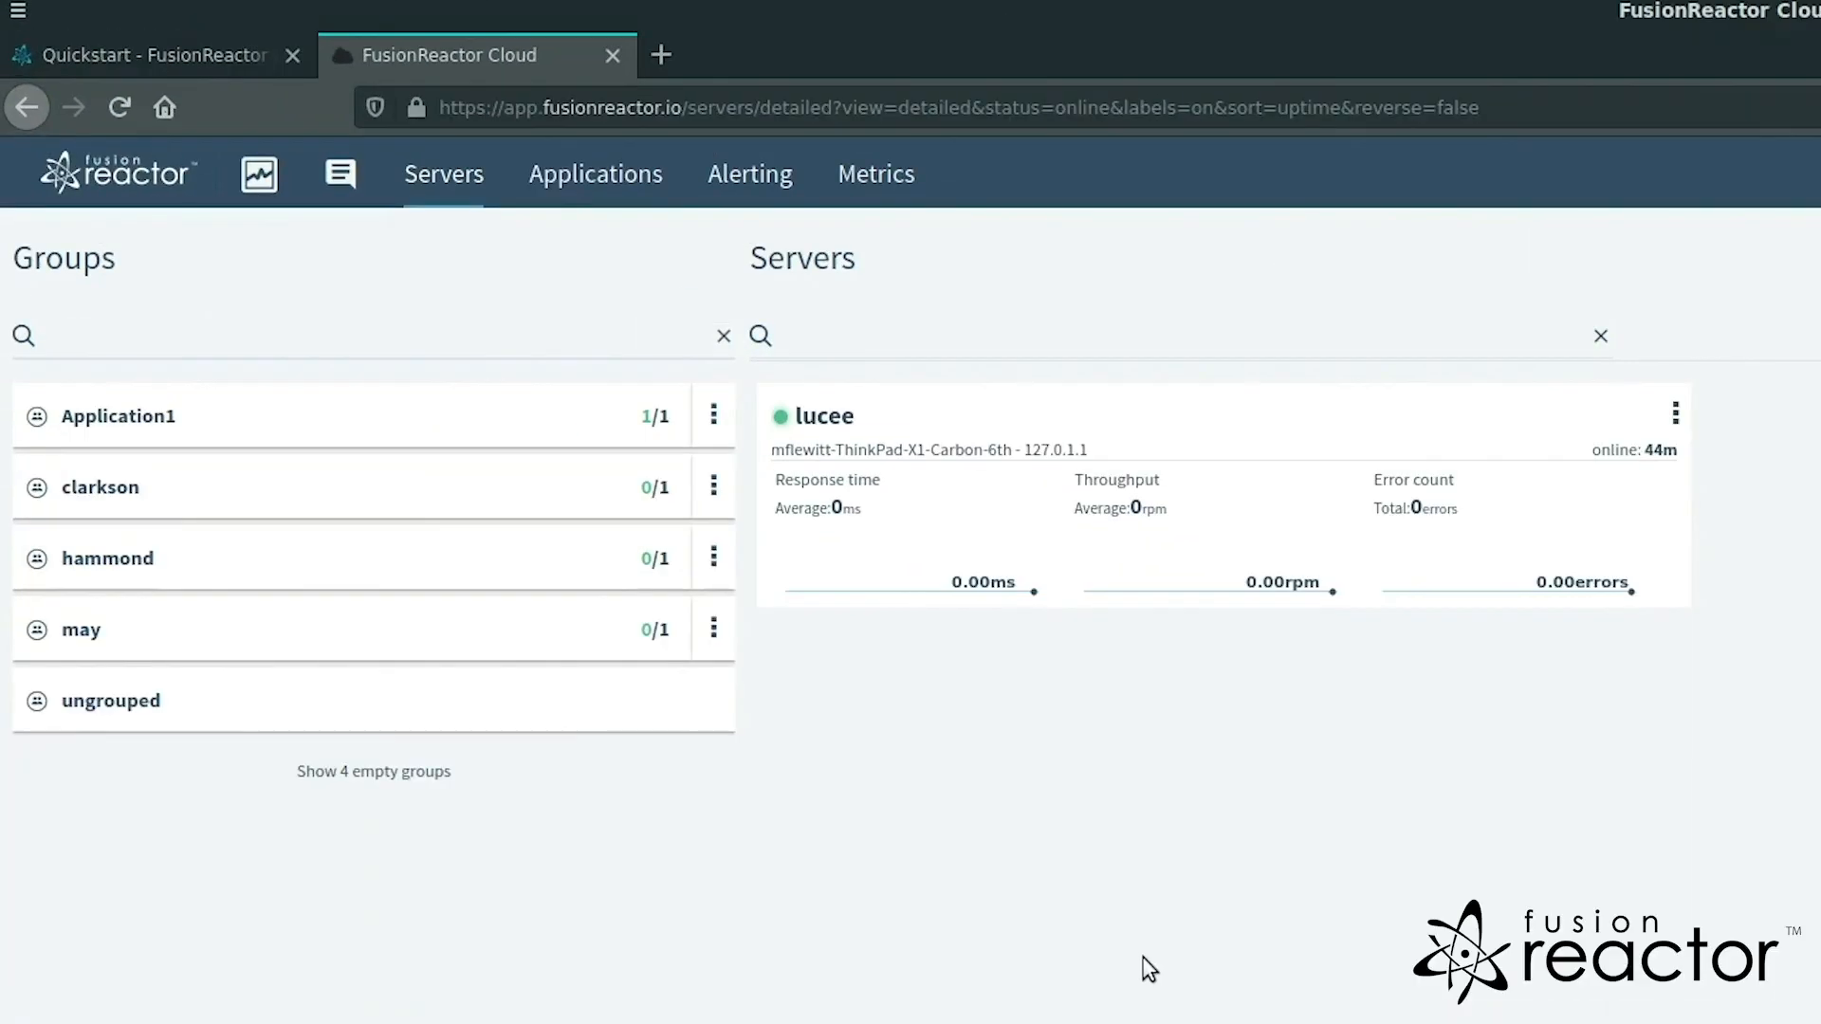
mouse_move(1132, 944)
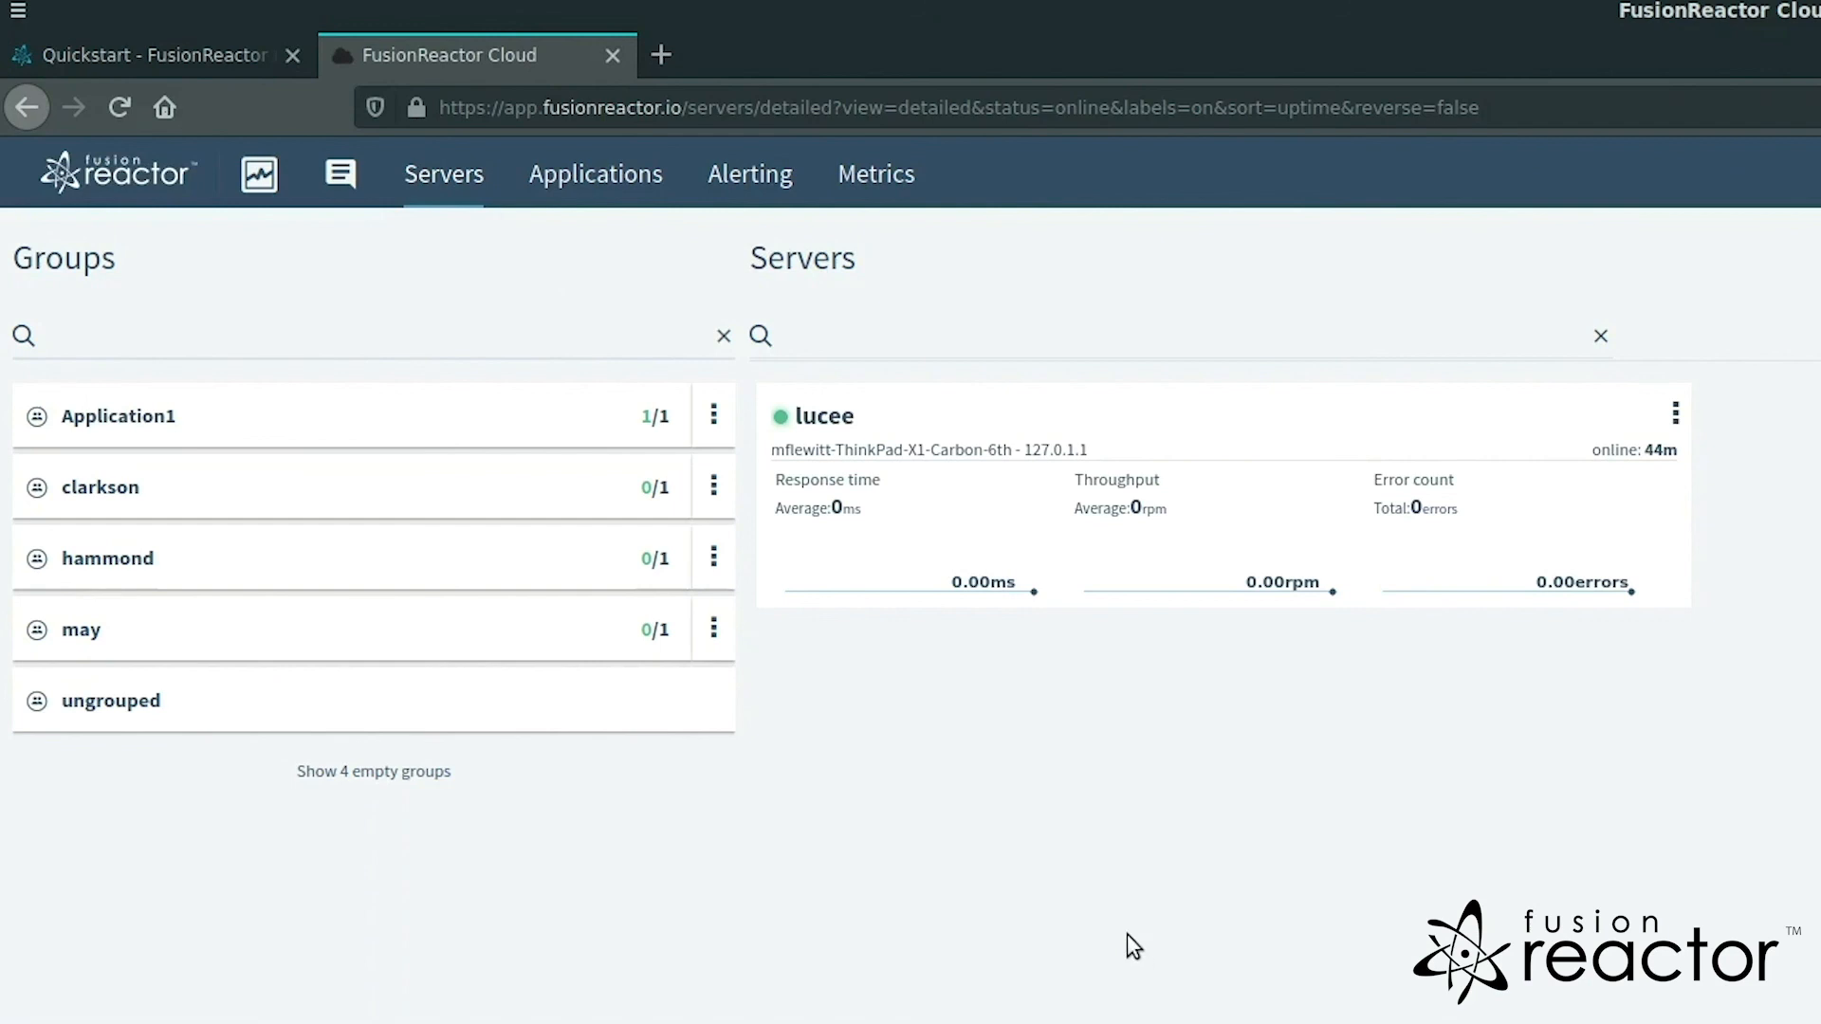
mouse_move(1123, 808)
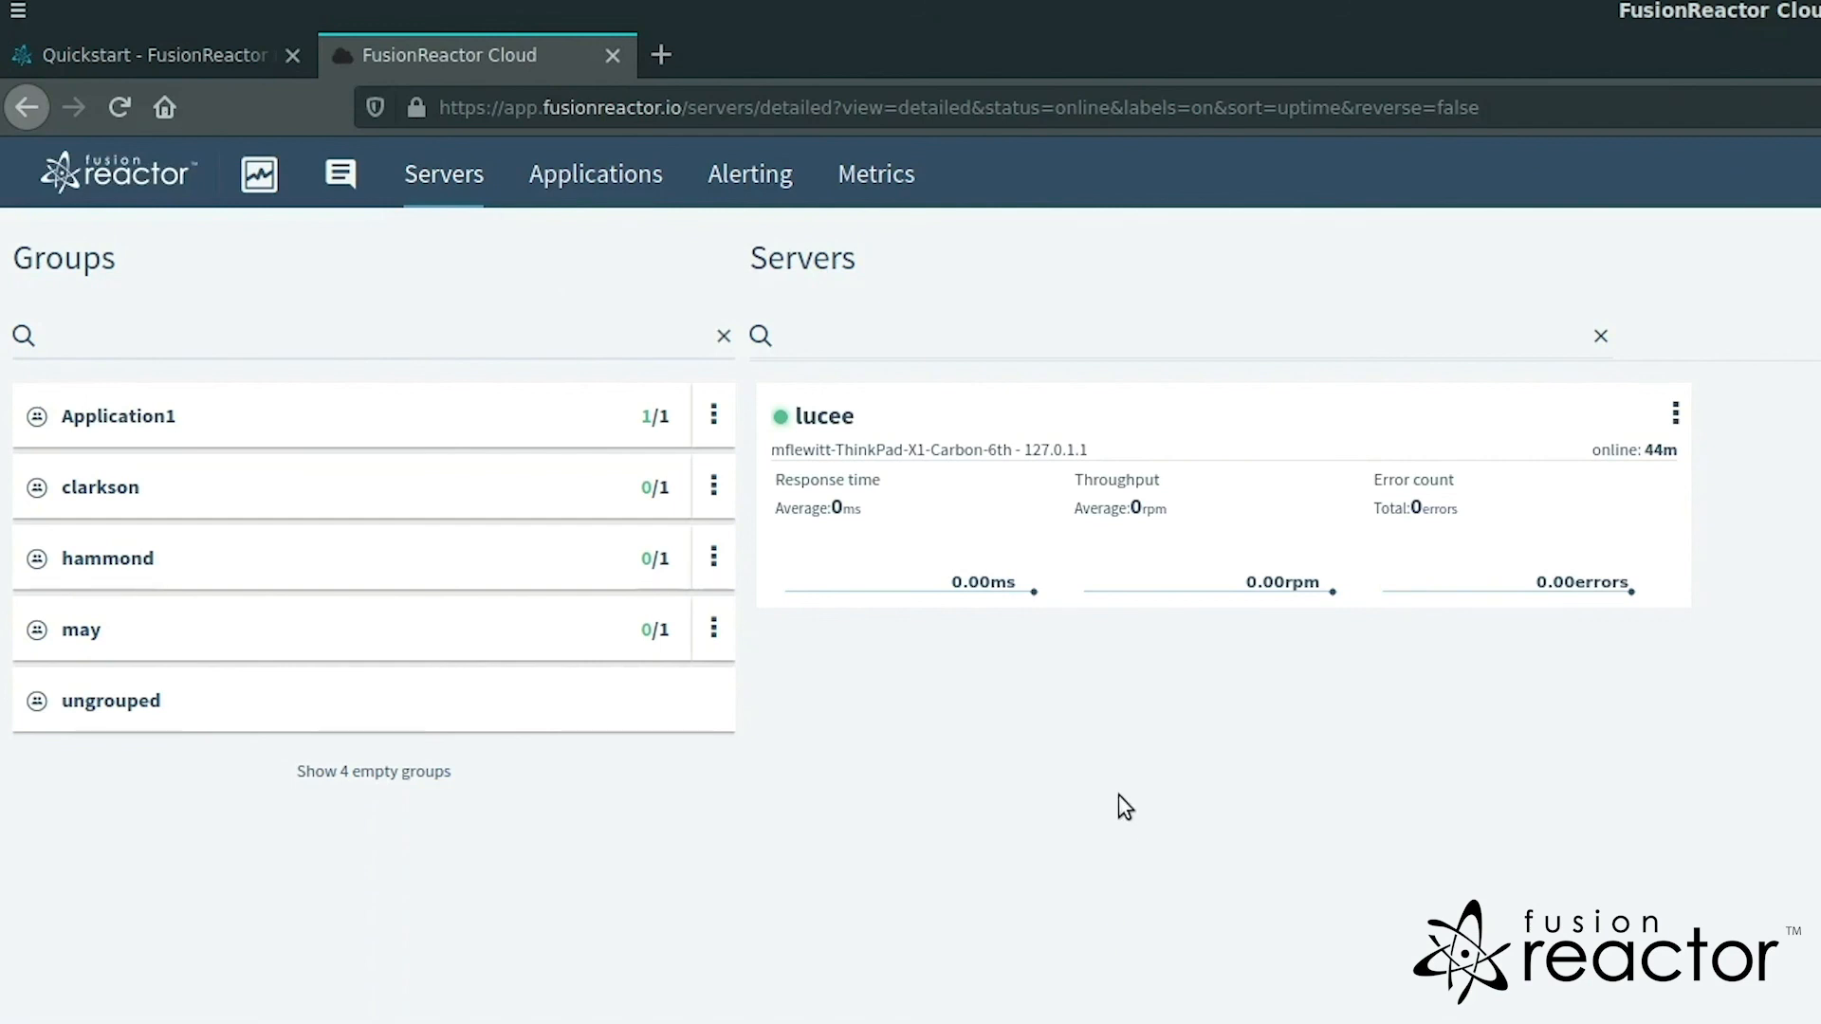